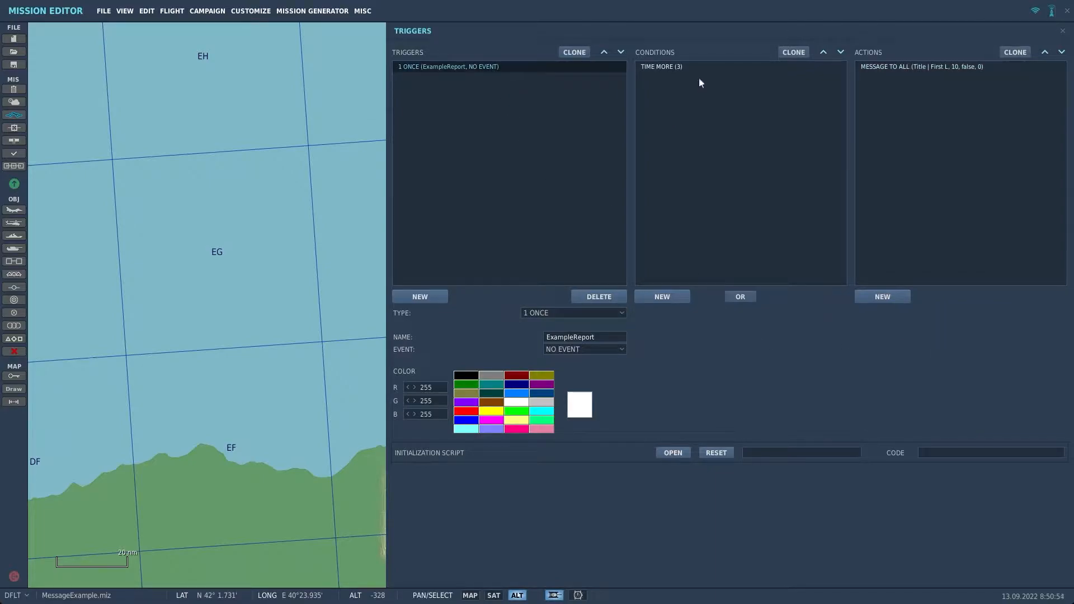
Step: Review the ExampleReport trigger's TIME MORE (3) condition, then launch the mission to its briefing
left_click(661, 66)
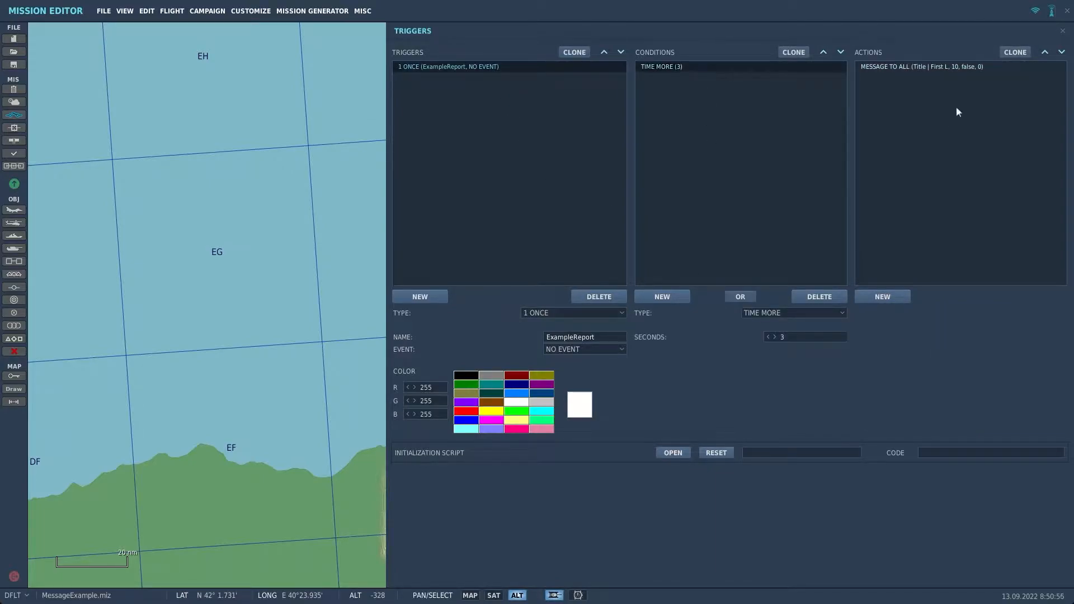
left_click(921, 66)
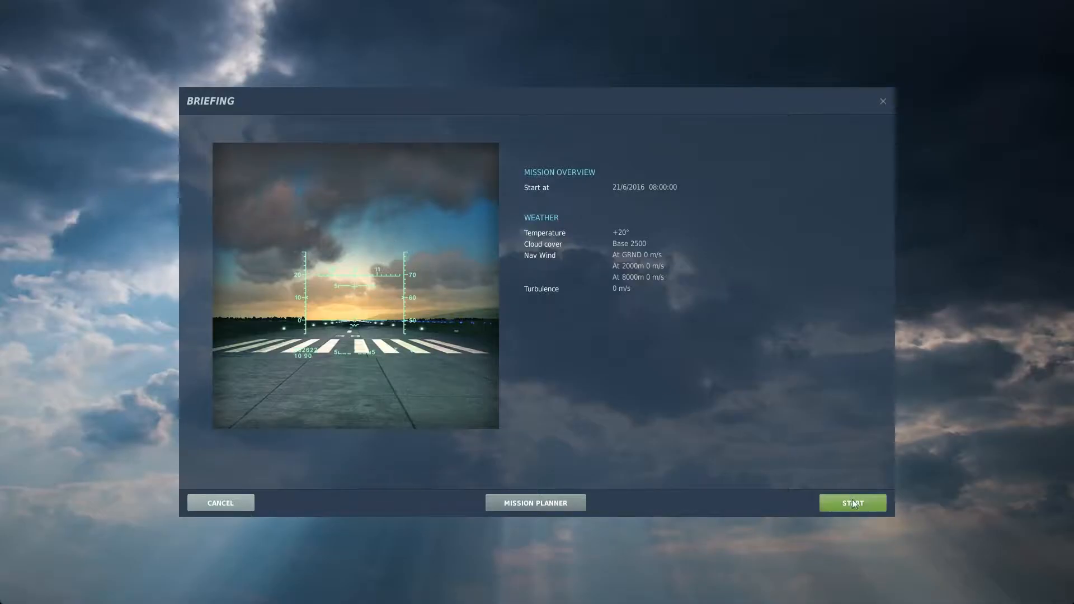
Step: Load the mission with START on the briefing screen, then begin flying with FLY
left_click(852, 503)
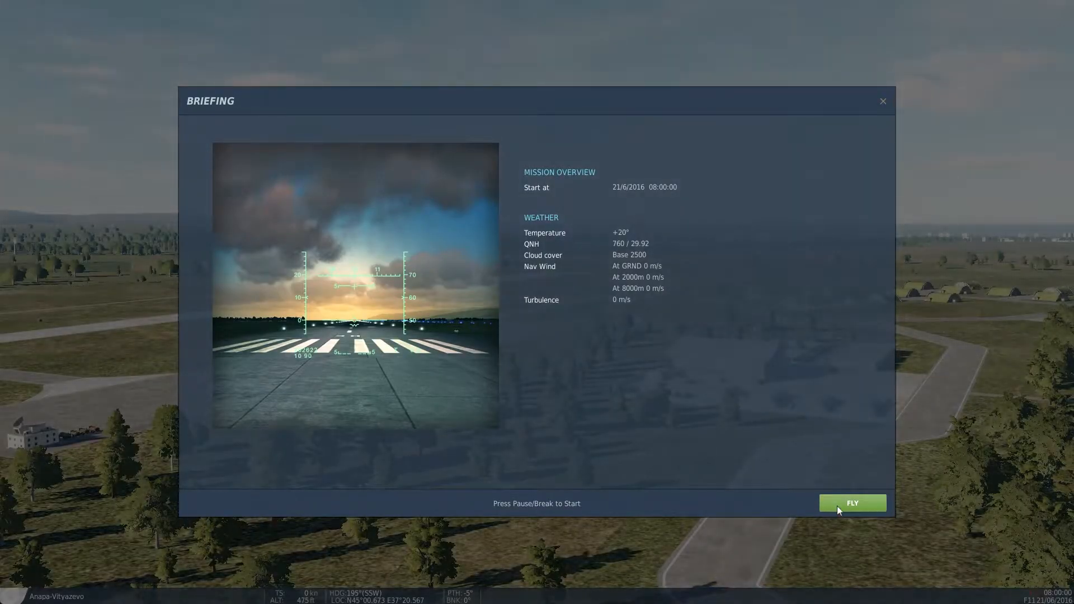
left_click(852, 503)
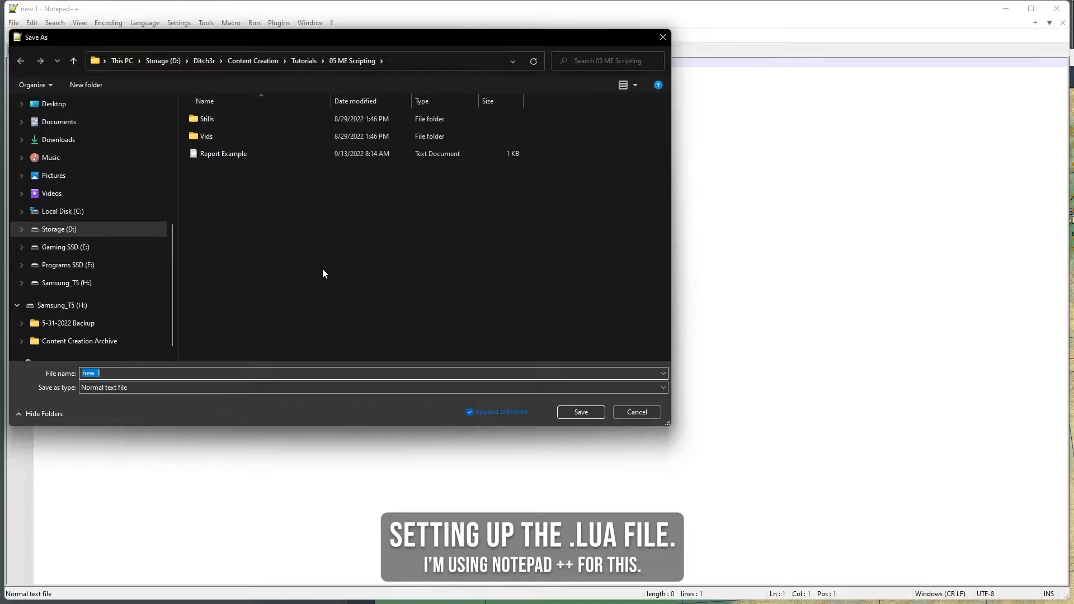
Step: Save the blank document as Lua source file ConvoyScript.lua, replacing the existing file
left_click(660, 387)
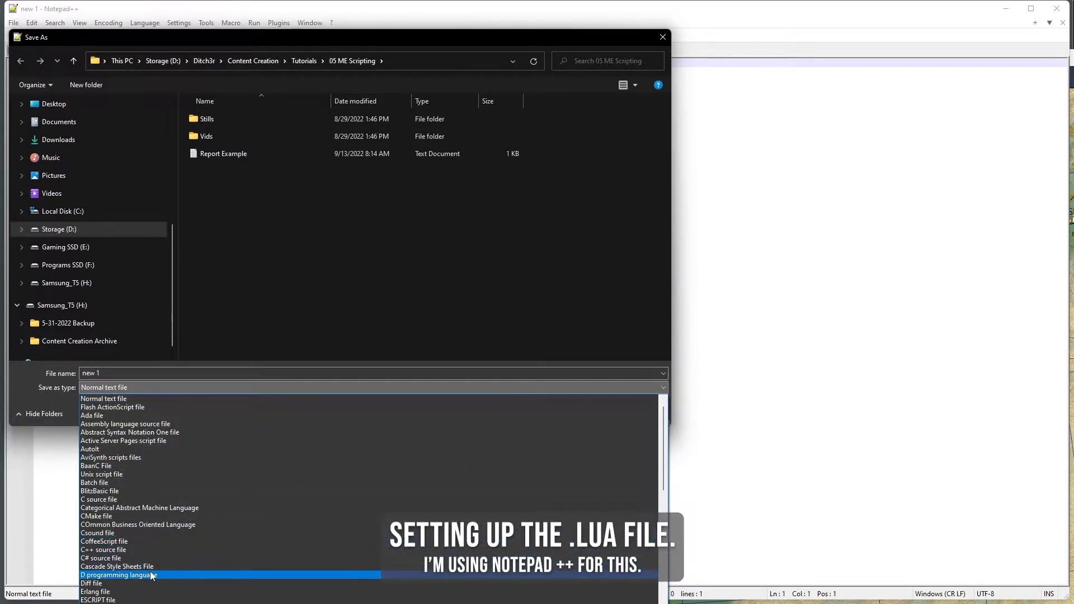
scroll("down", 3)
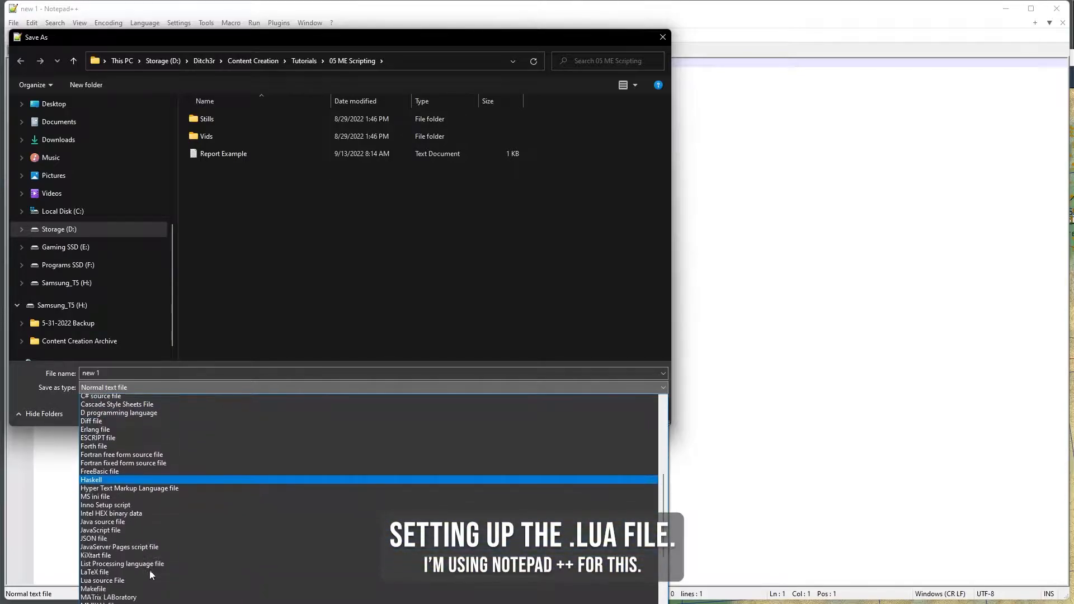
left_click(102, 580)
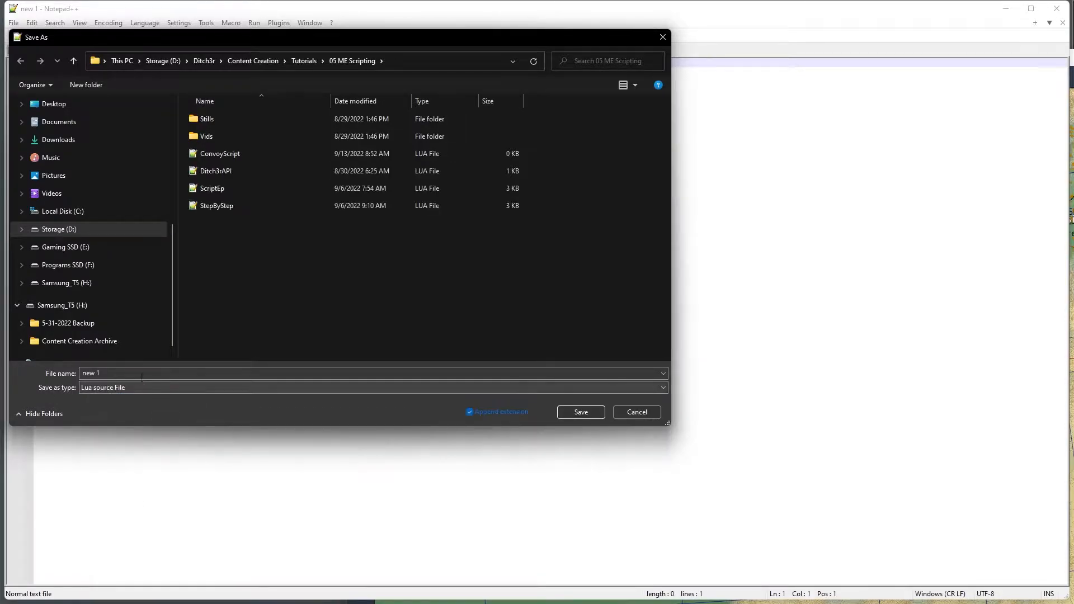
type("ConvoyScr")
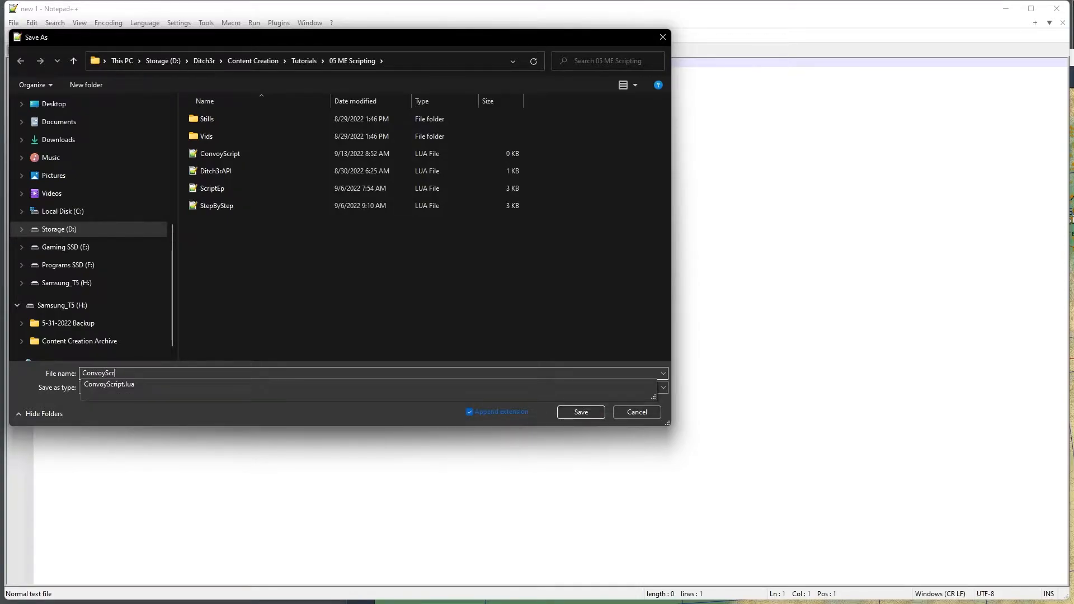
left_click(369, 388)
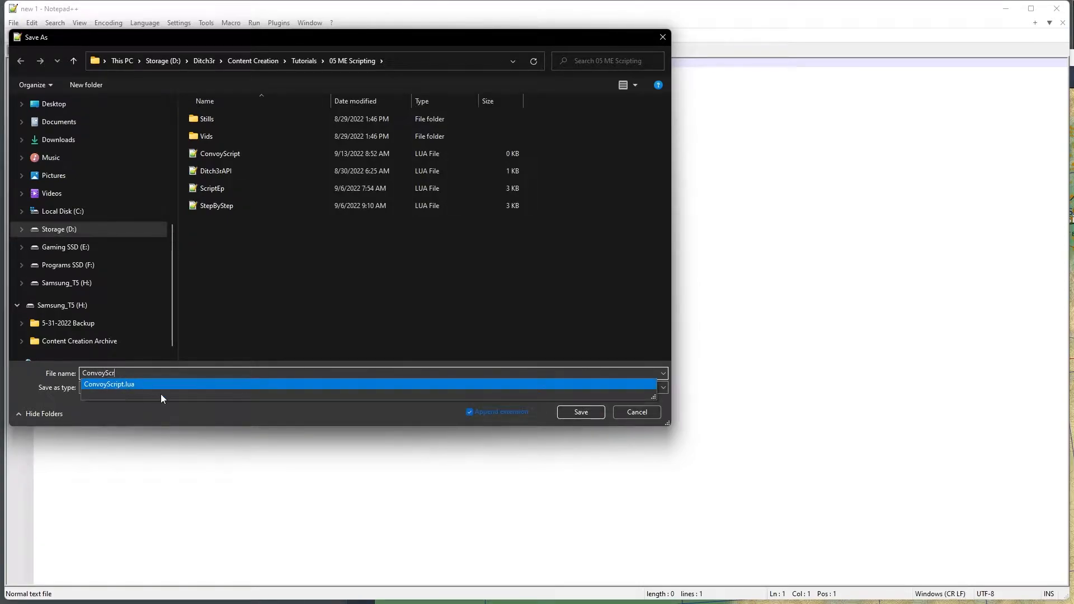
left_click(580, 411)
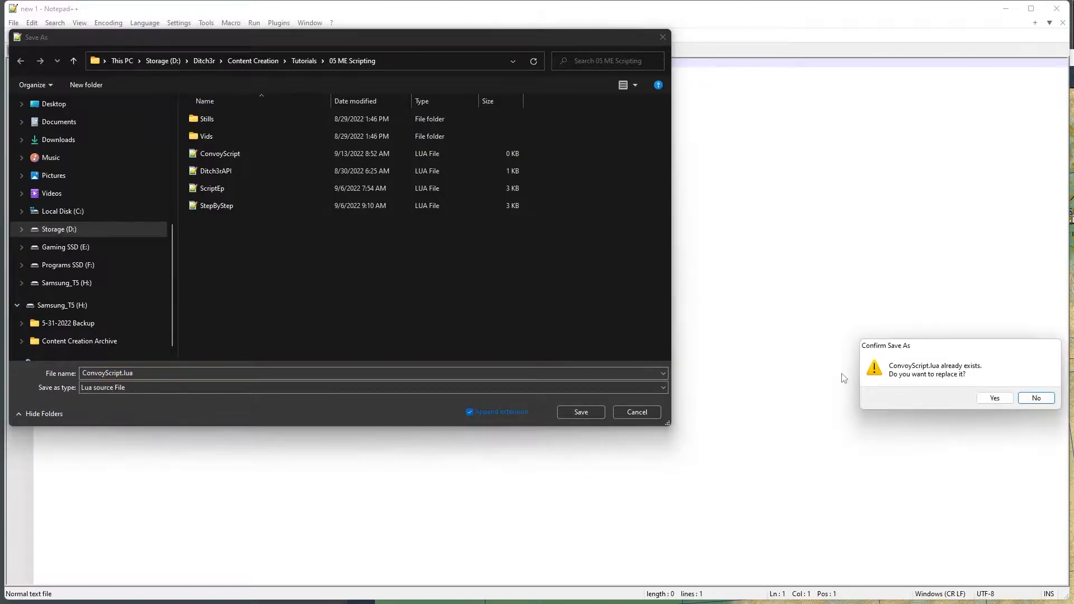
left_click(993, 398)
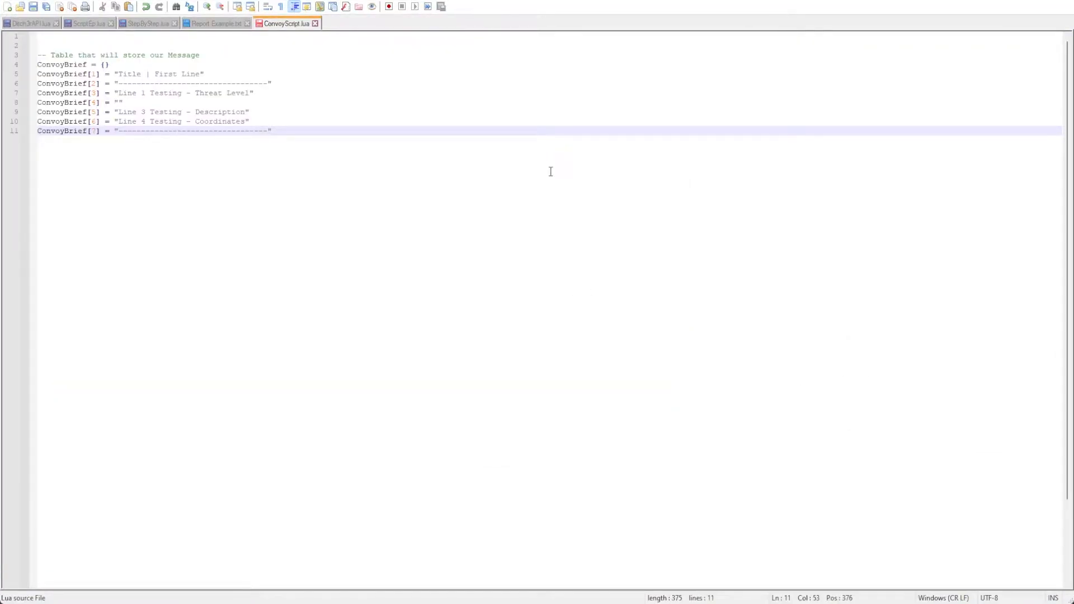
Step: Start a new line after the end of the ConvoyBrief message table
left_click(272, 130)
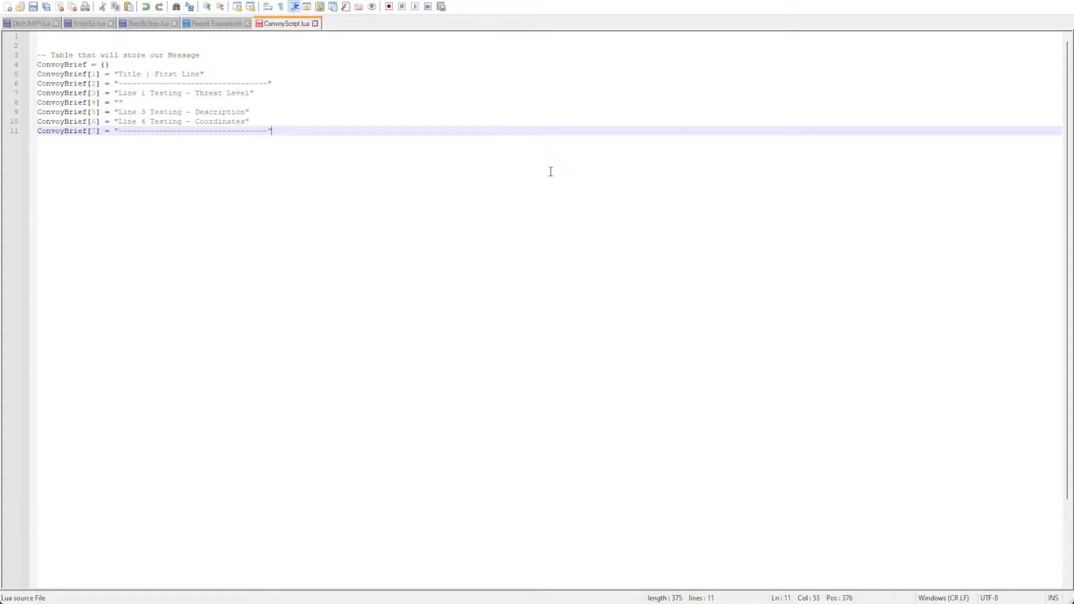
mouse_move(126, 33)
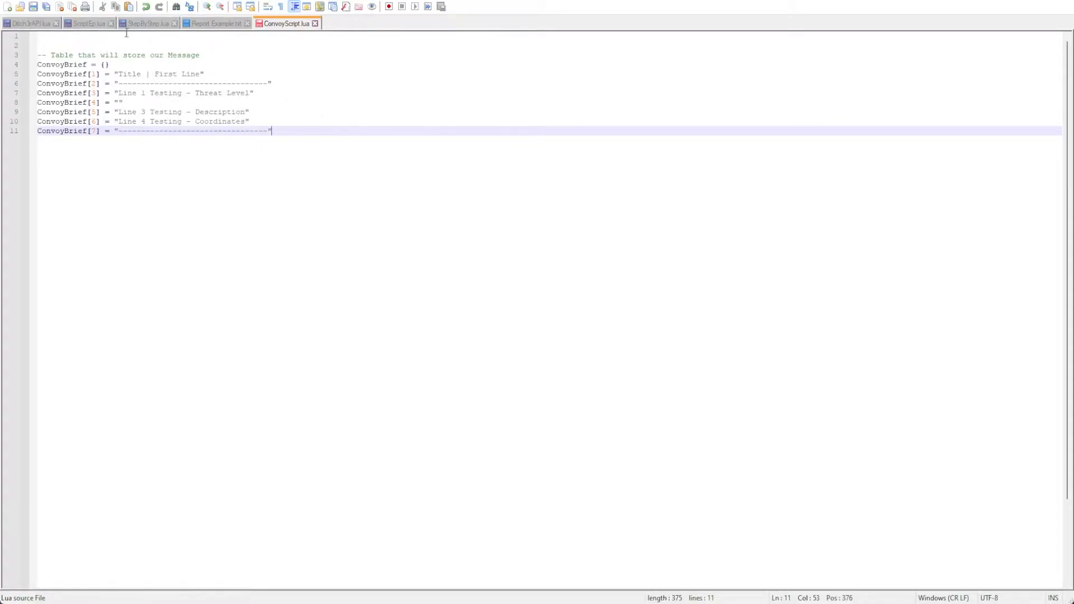
key("Enter")
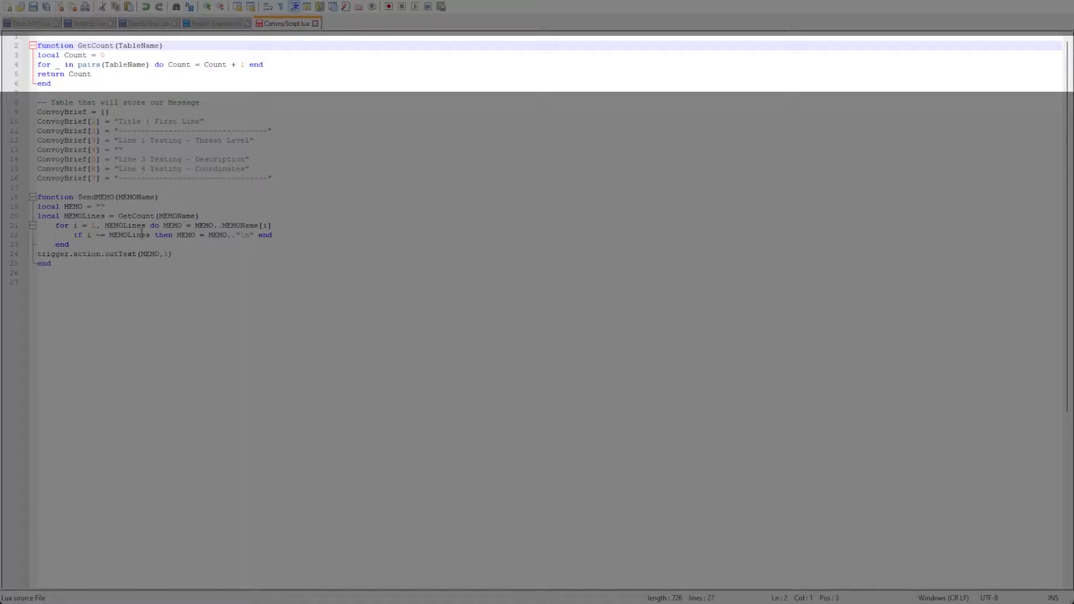
left_click(143, 216)
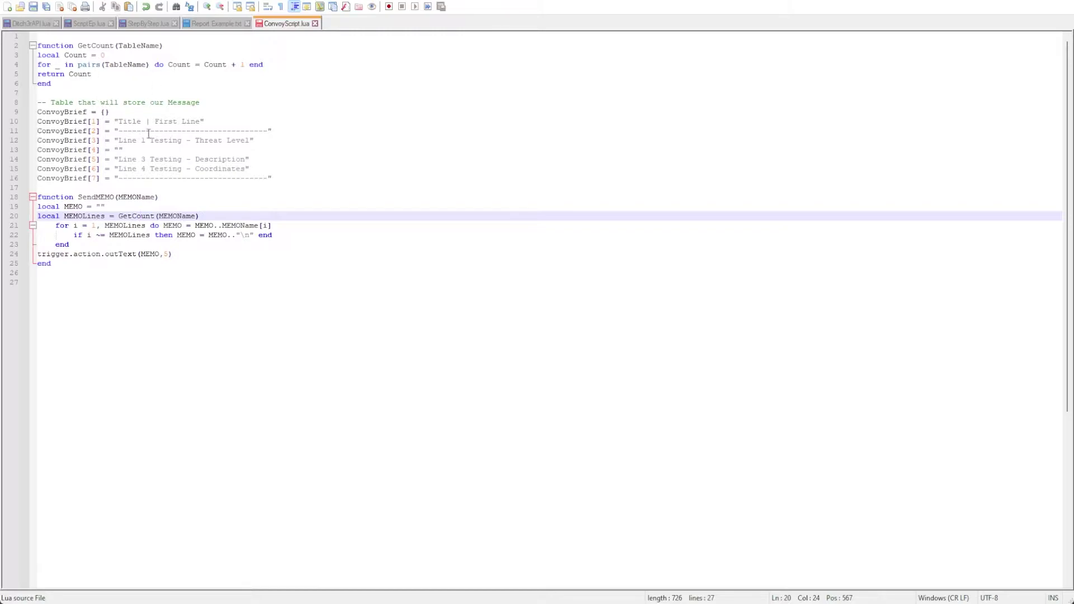
left_click(332, 282)
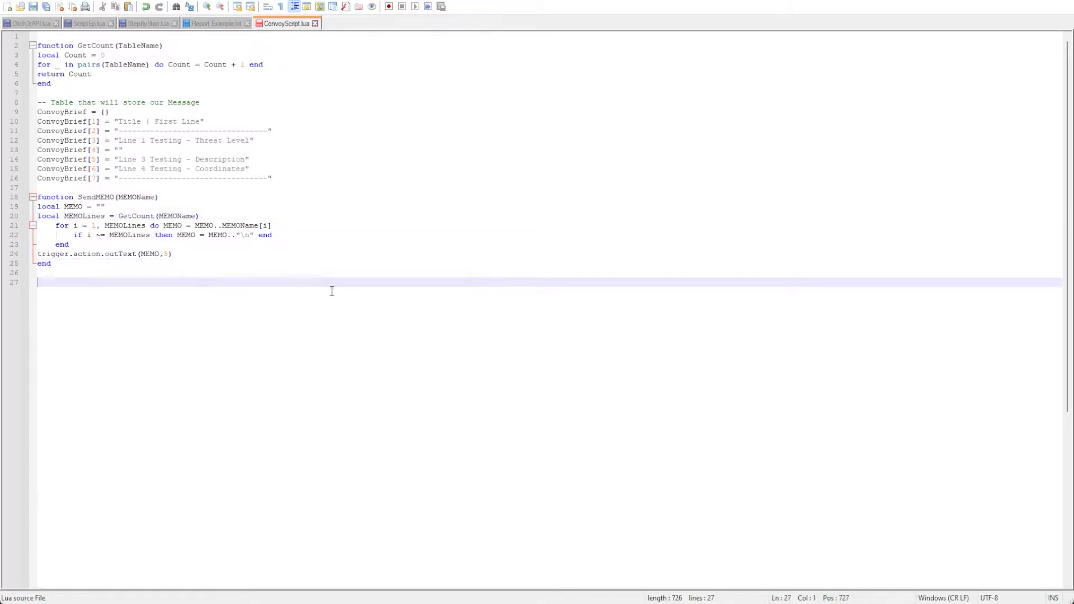
mouse_move(526, 283)
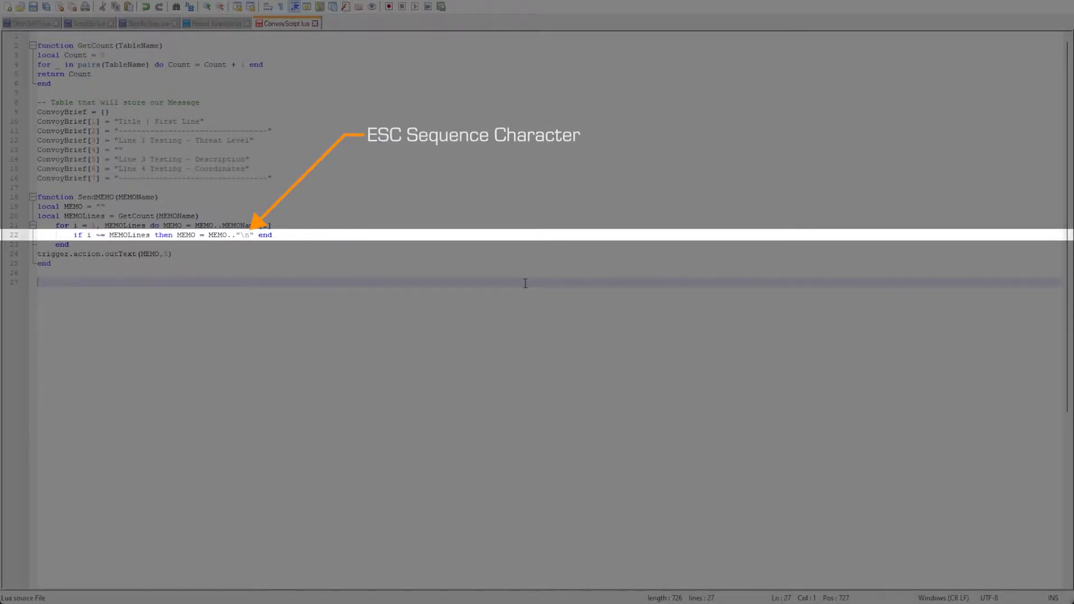
mouse_move(387, 275)
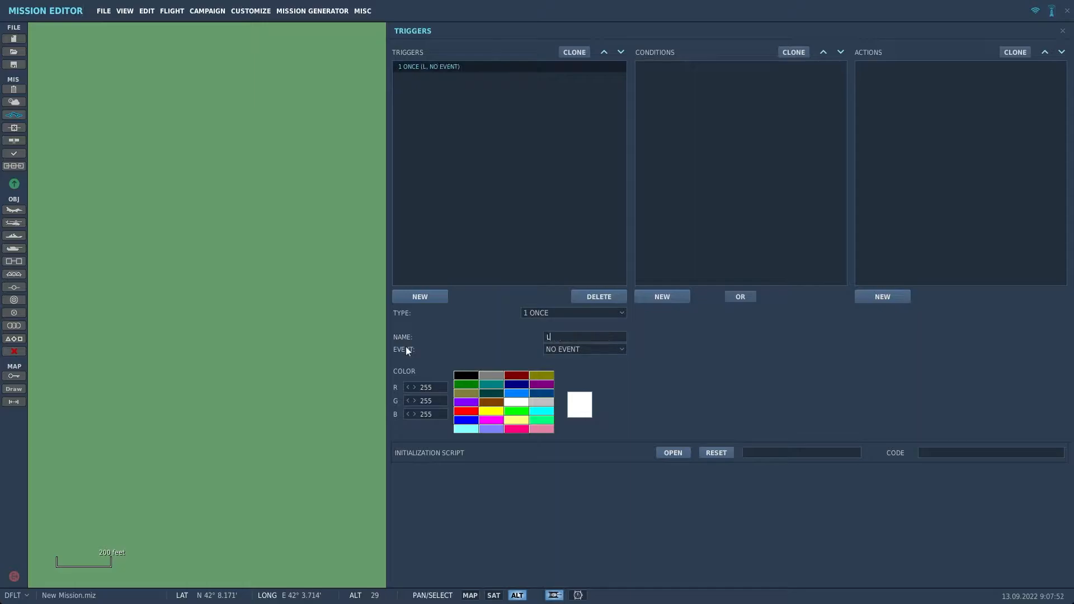
Step: Name the trigger LoadScript, add a condition, and add a DO SCRIPT FILE action running ConvoyScript.lua
type("oadScript")
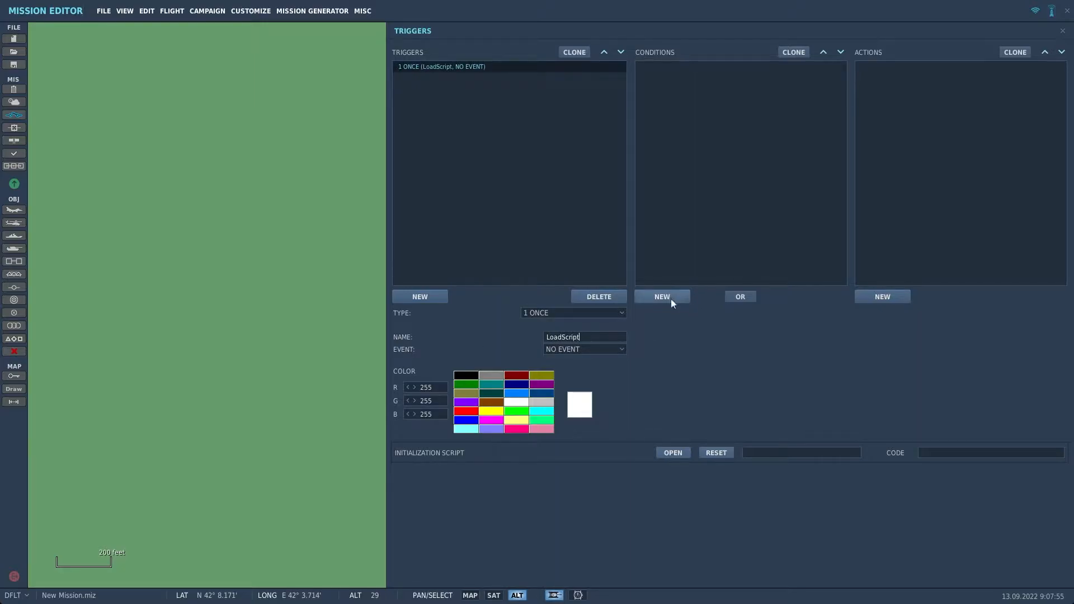
left_click(661, 296)
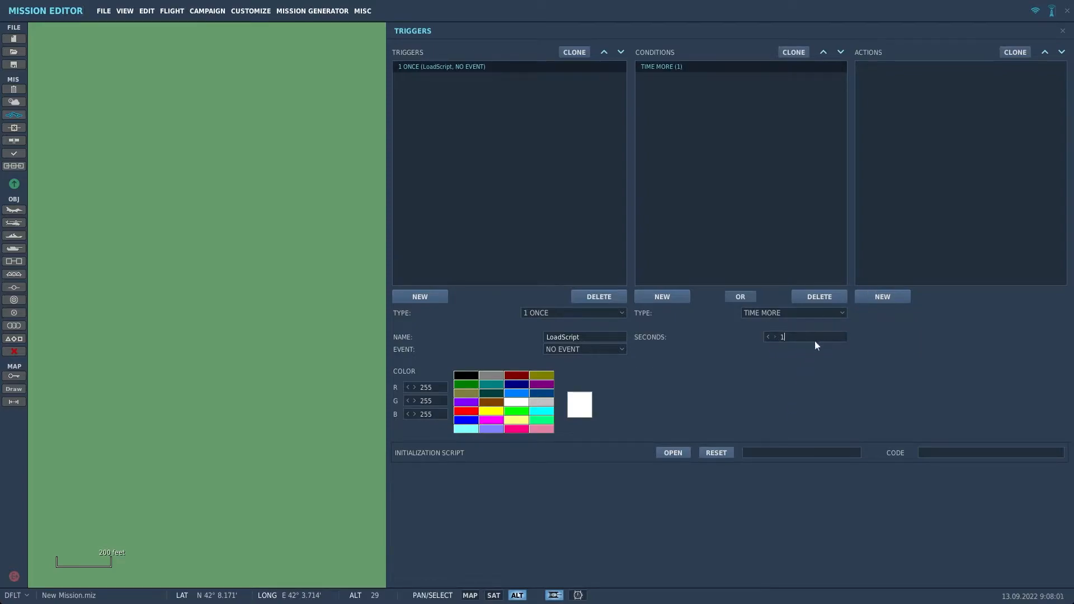
left_click(882, 296)
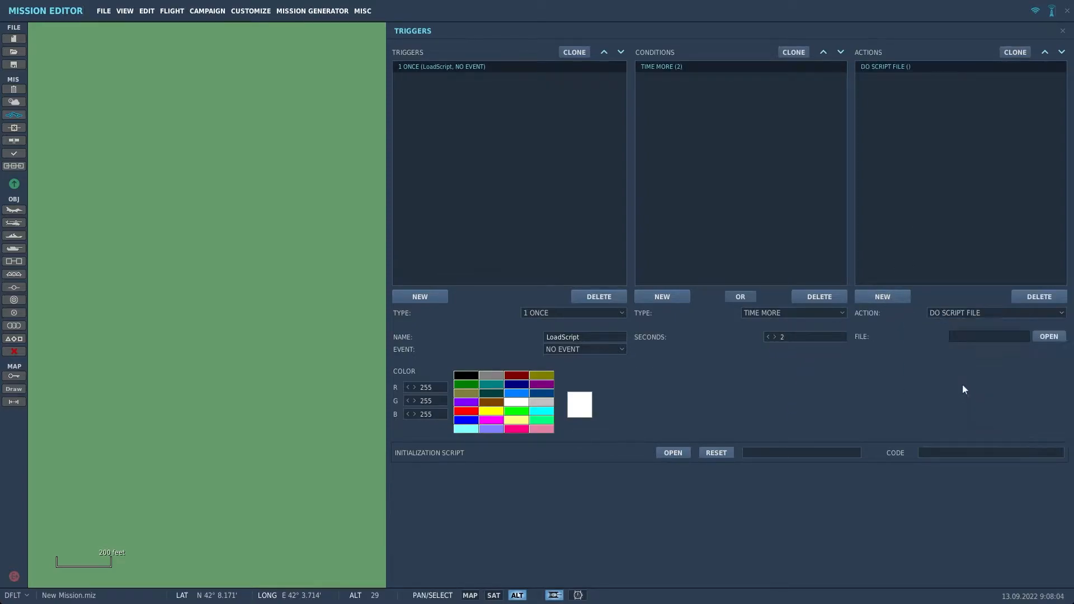
left_click(1048, 336)
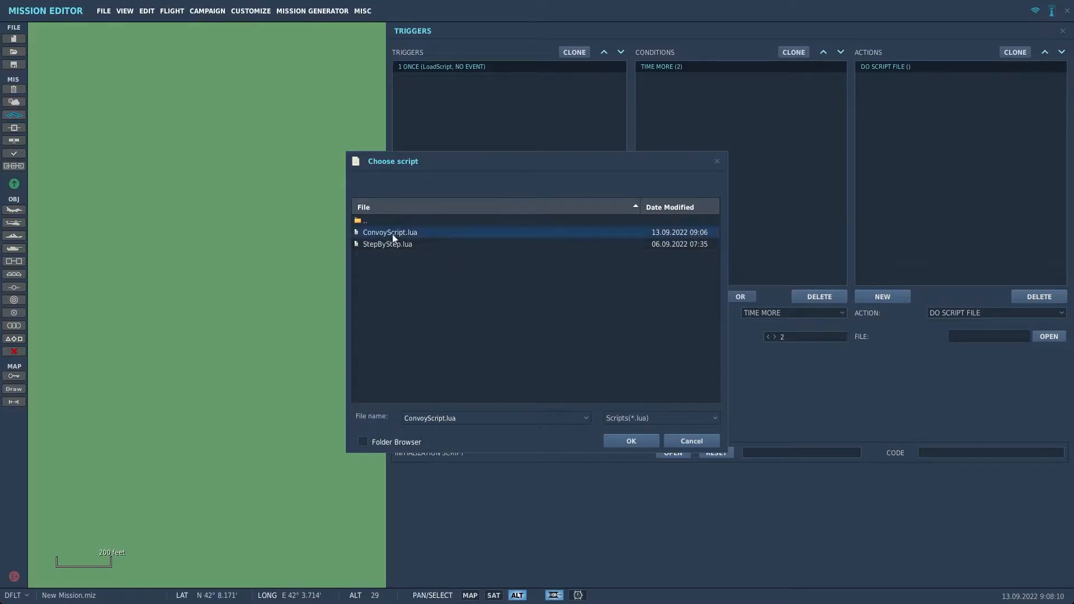
left_click(629, 440)
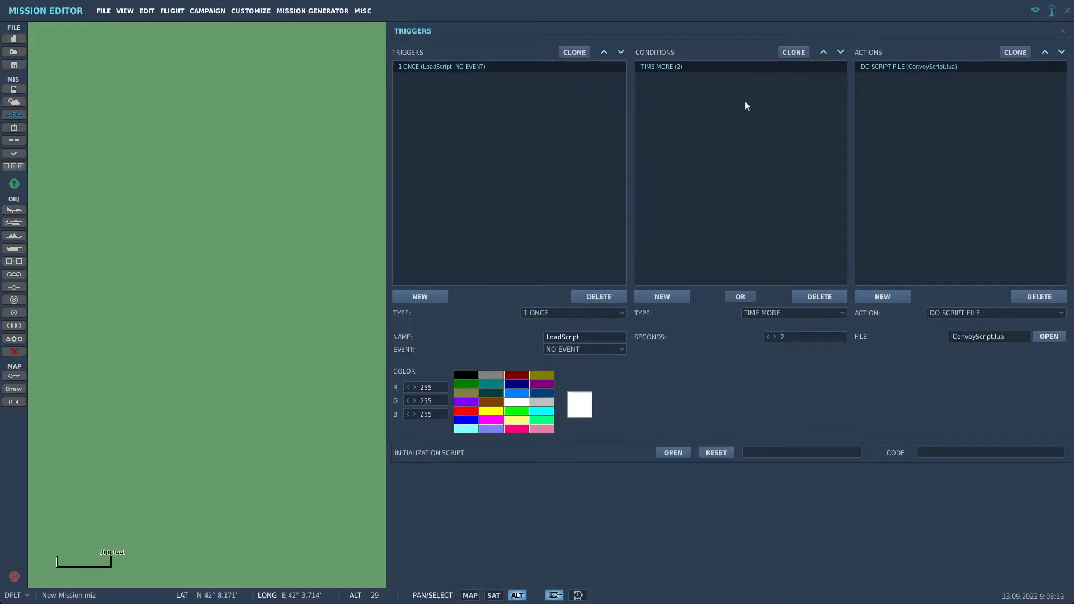
mouse_move(1000, 85)
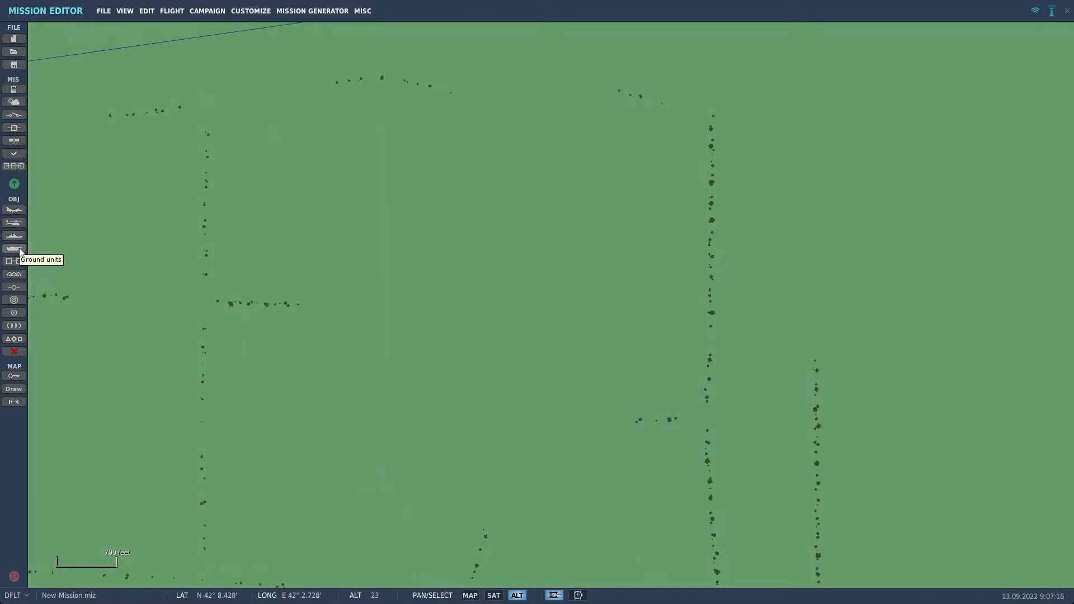
Step: Start a ground group for Combined Joint Task Forces Blue using the BTR-80 vehicle type
left_click(14, 248)
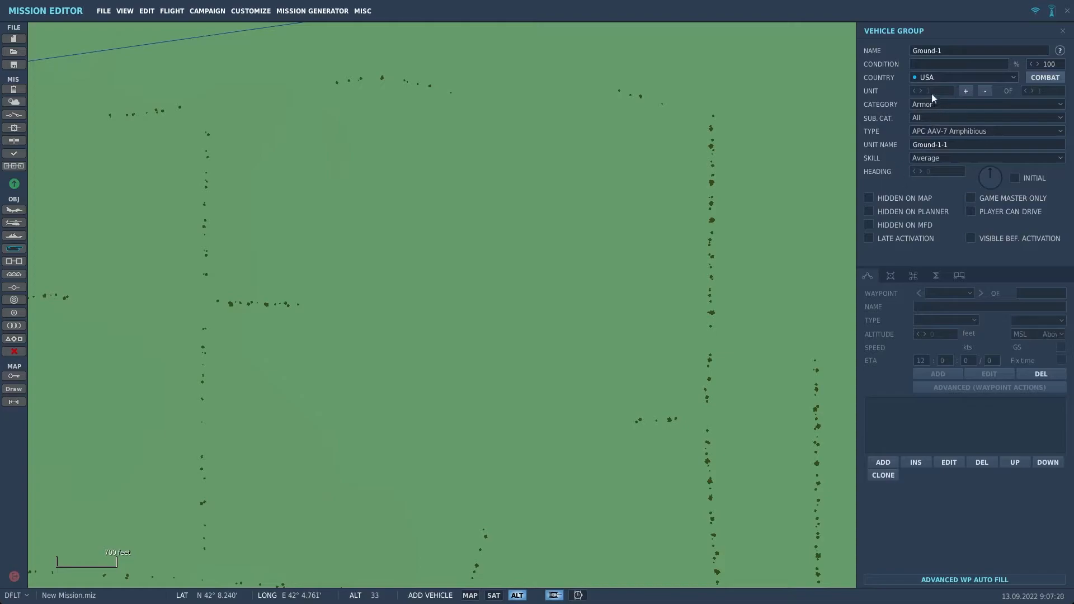
left_click(963, 76)
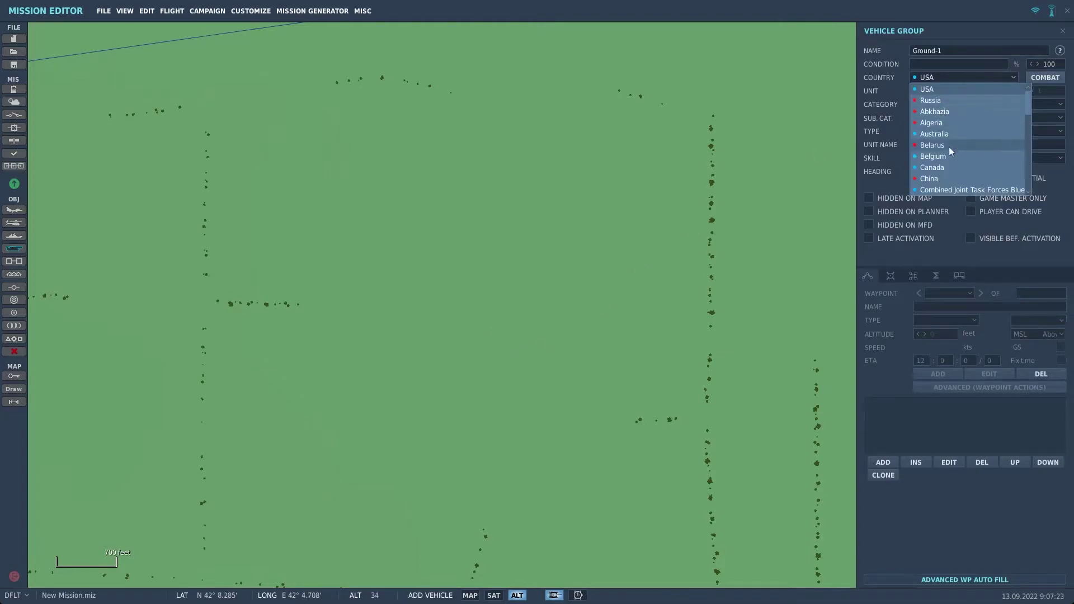
left_click(972, 189)
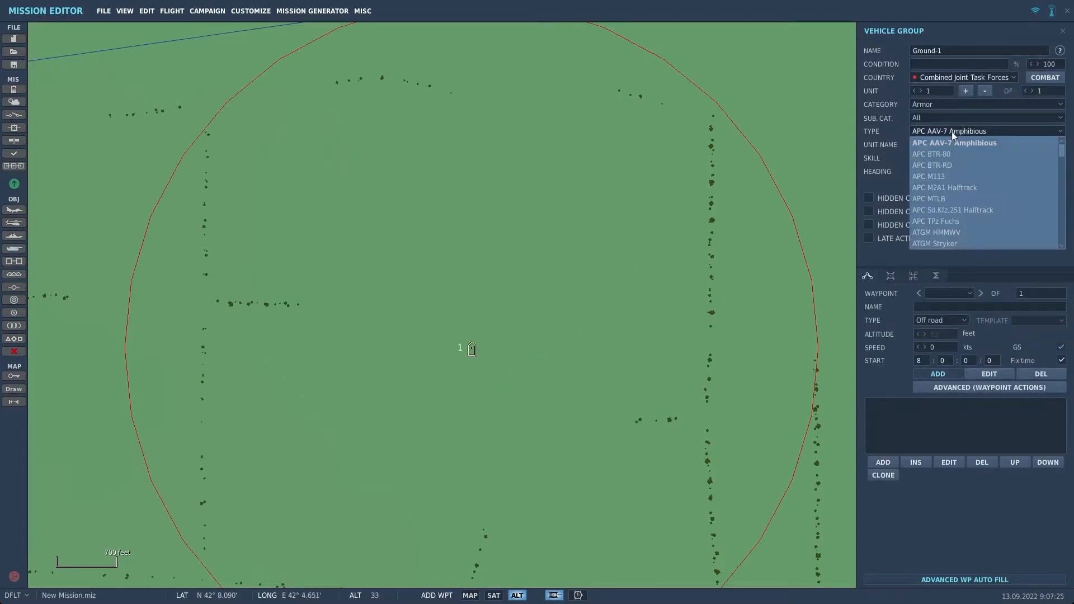
left_click(930, 154)
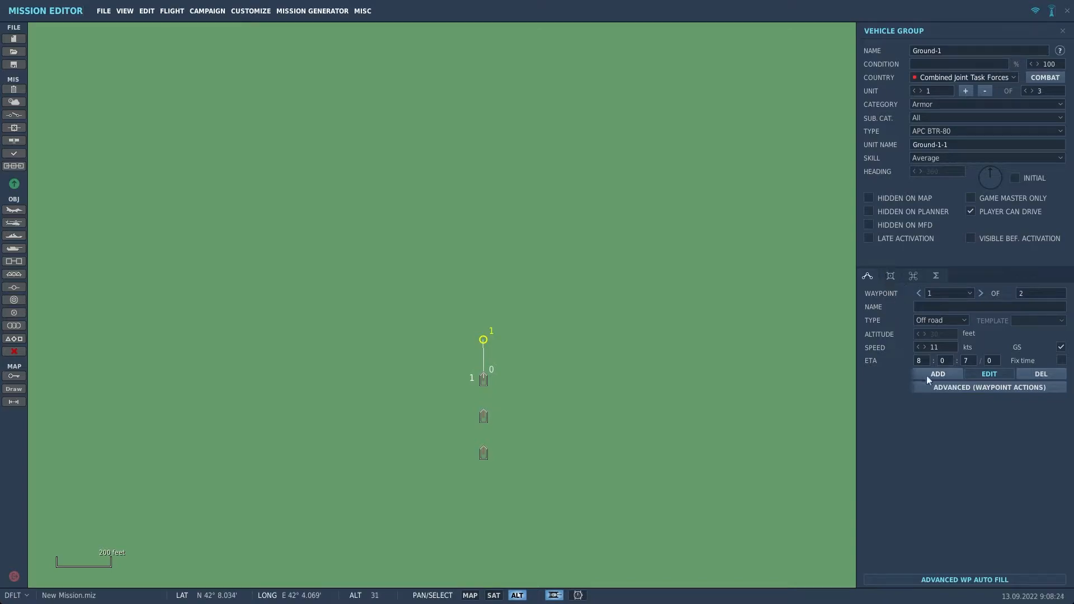
Step: Add a Perform Command, Run Script waypoint action with the script SendMEMO(ConvoyBrief)
left_click(988, 387)
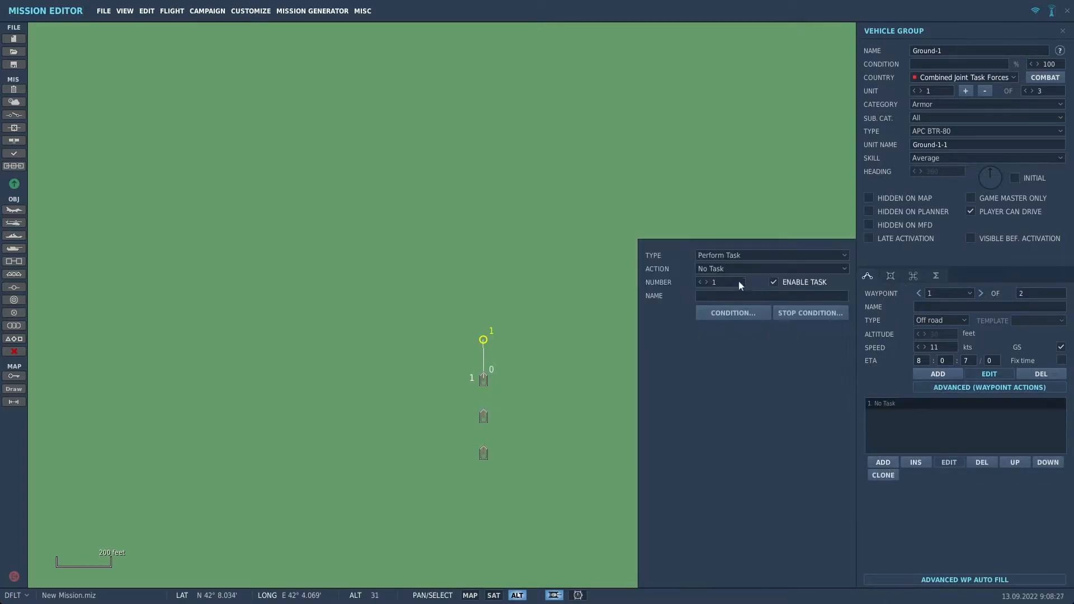
left_click(770, 255)
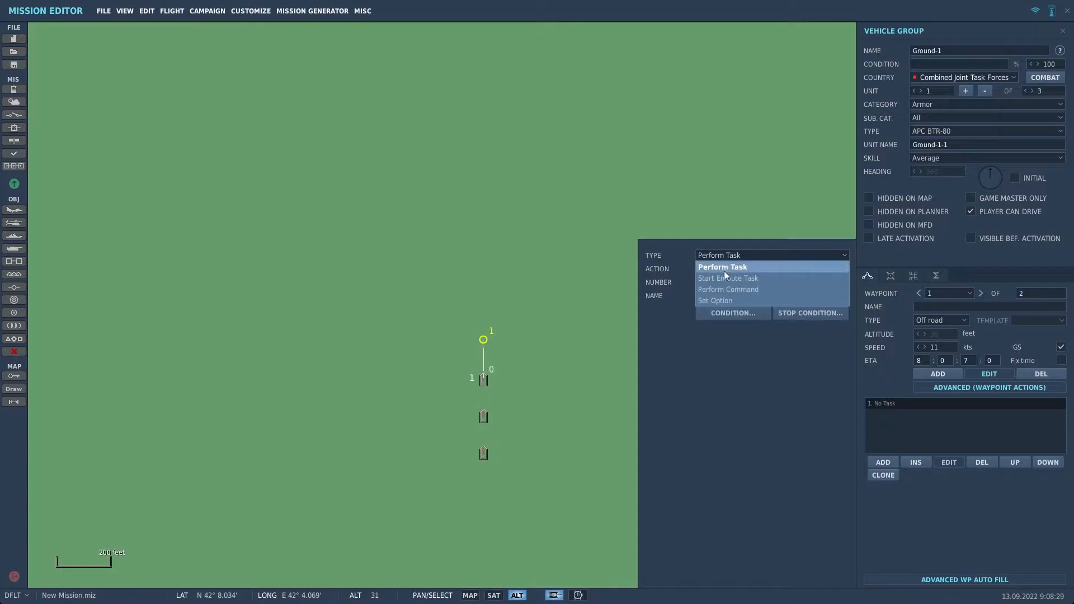
left_click(728, 288)
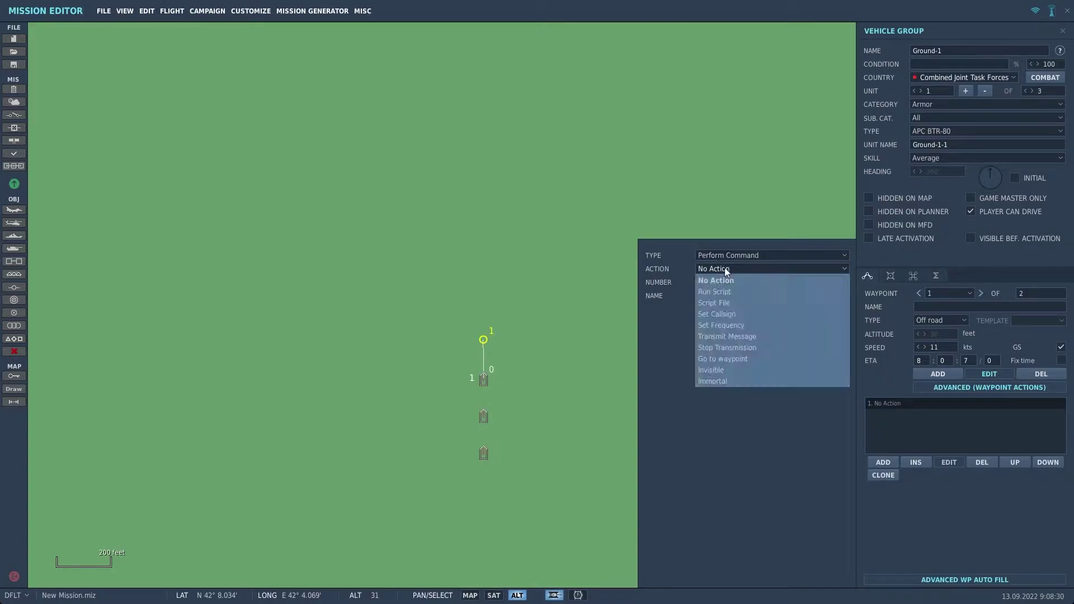
left_click(714, 291)
type("s")
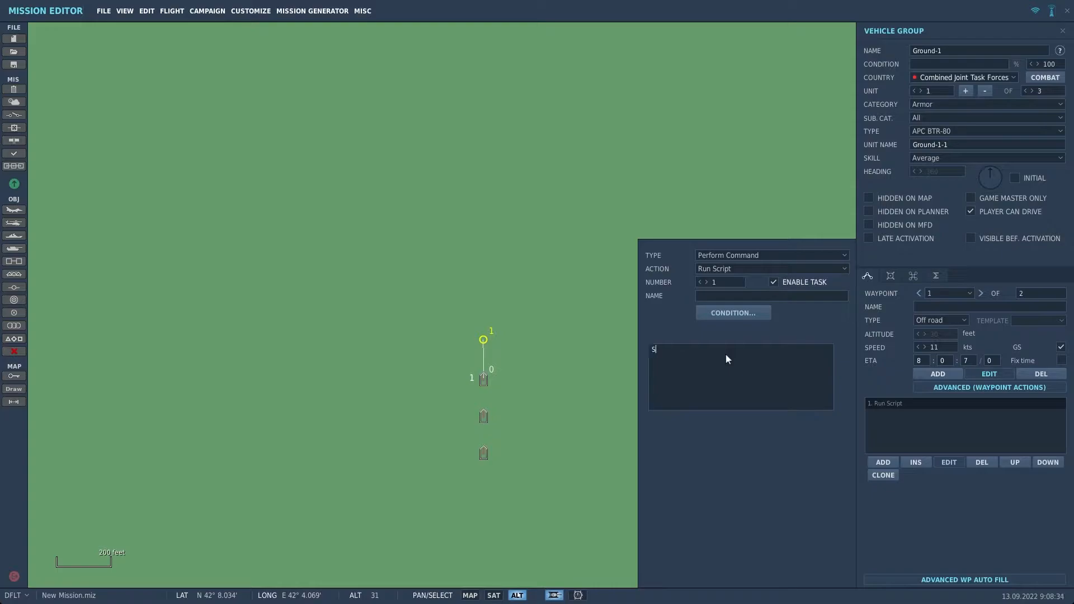
type("endMEMO")
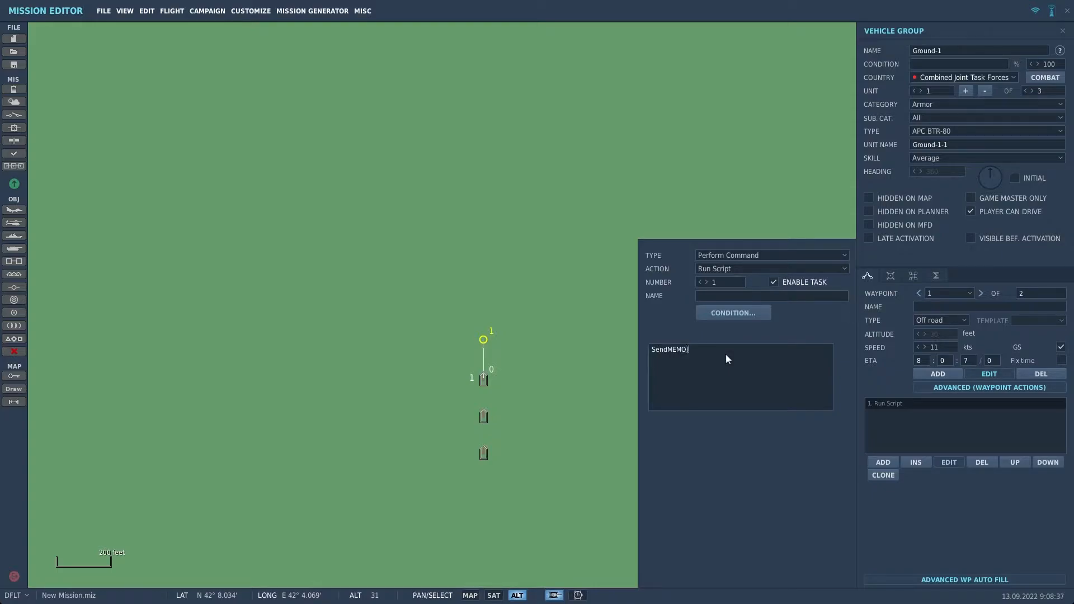
type("(ConvoyBrief")
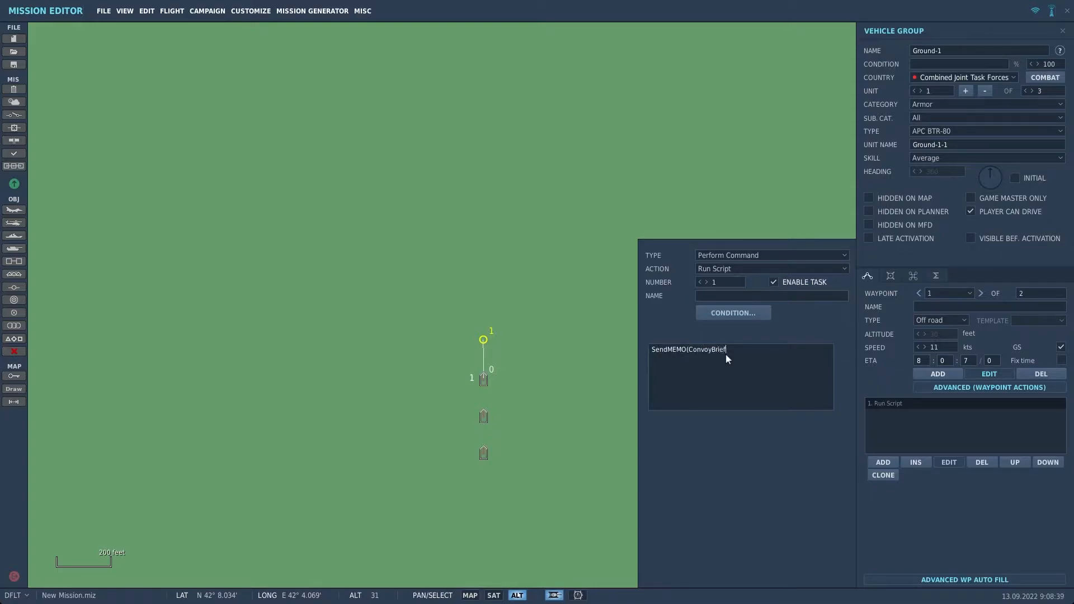
type(")")
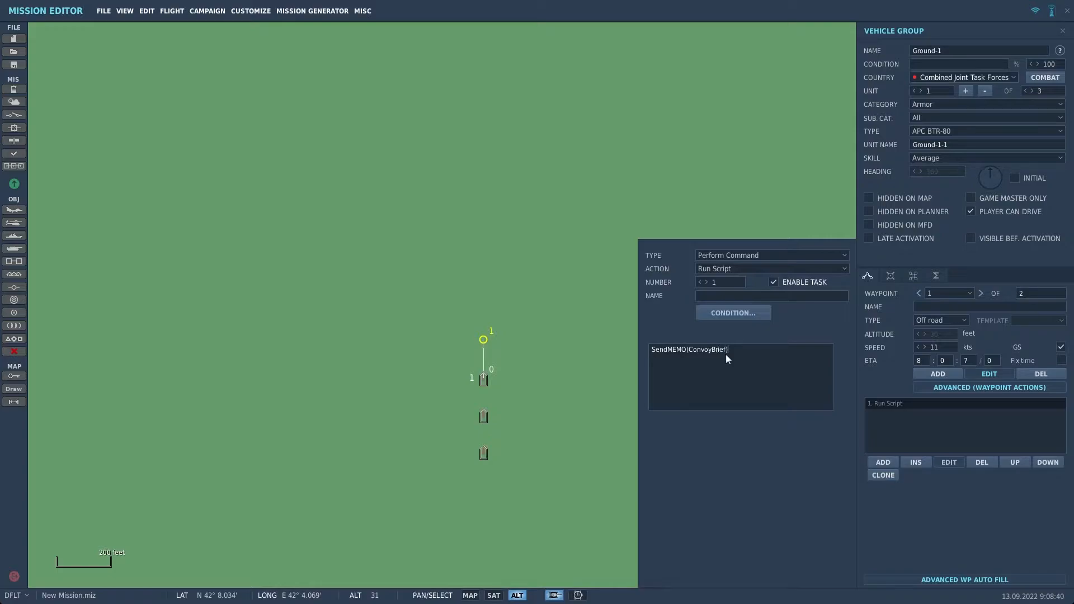
mouse_move(650, 385)
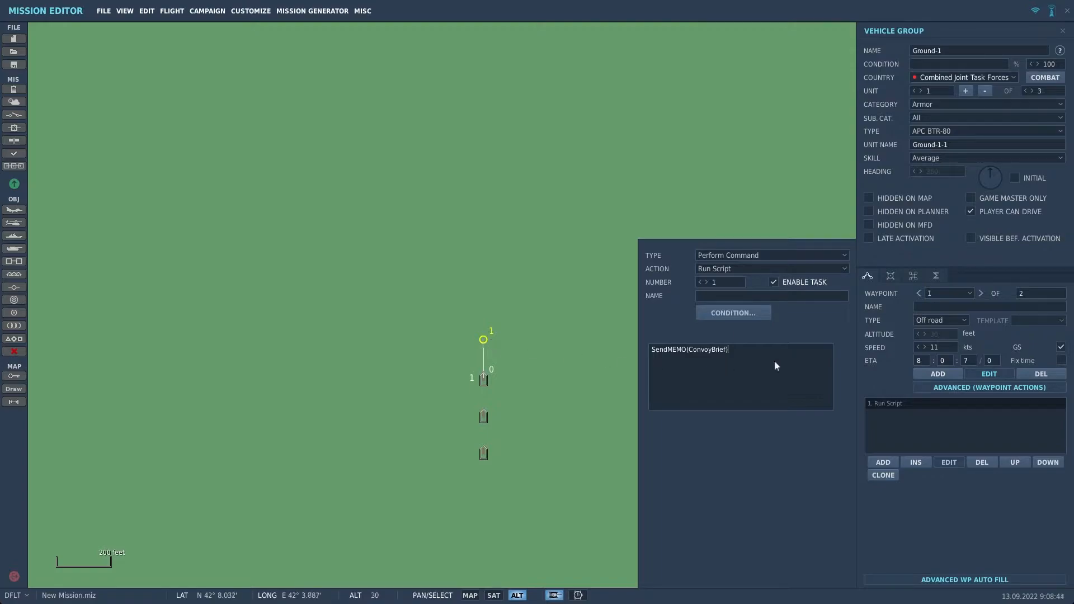
mouse_move(949, 462)
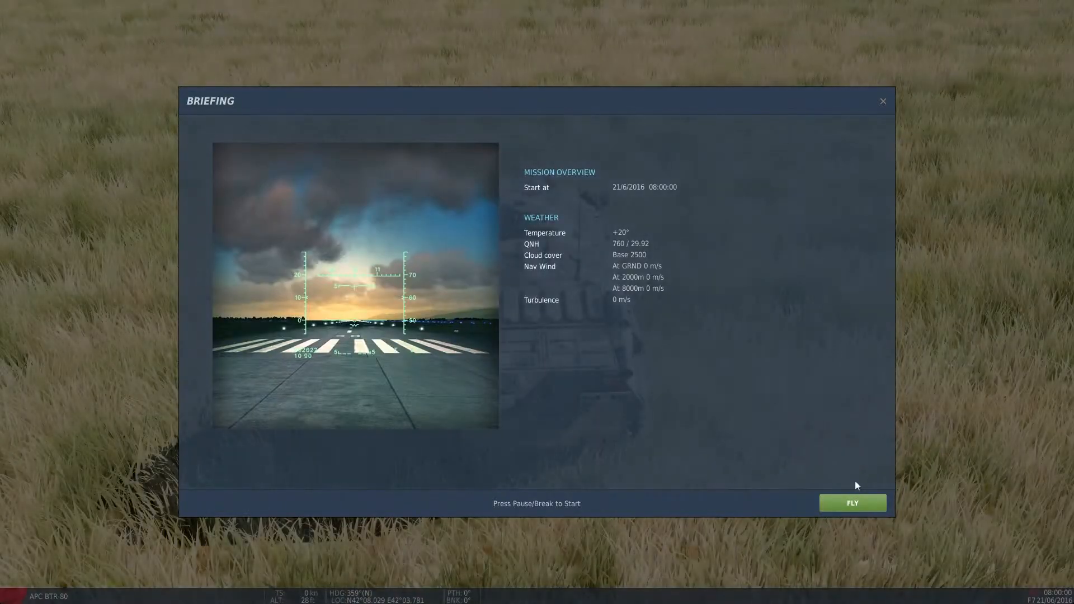
Step: Fly the convoy mission from the briefing screen and begin the mission
left_click(852, 503)
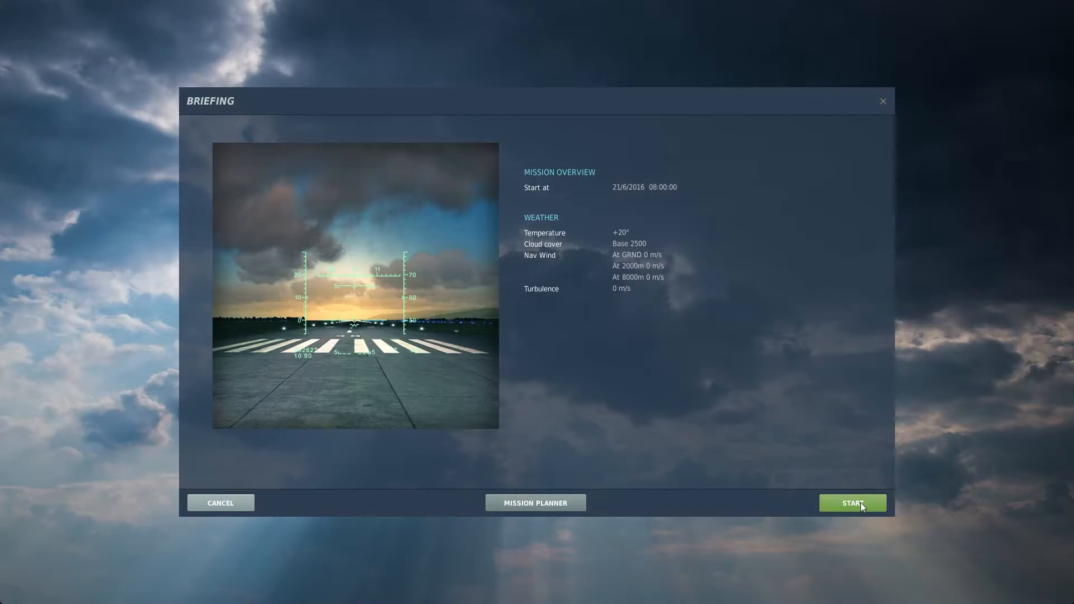
left_click(852, 503)
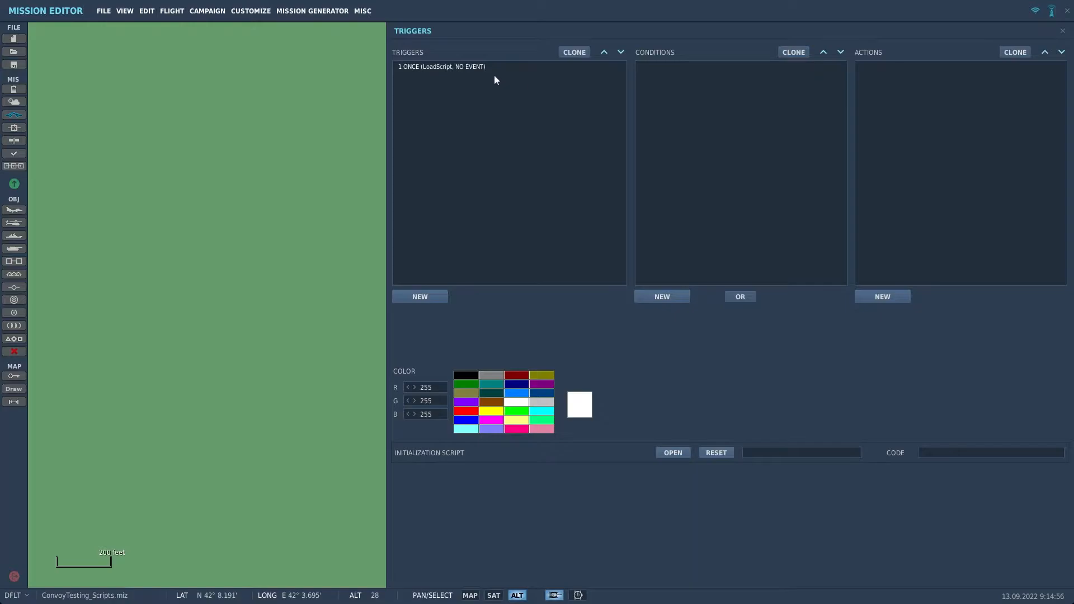
Step: Select the LoadScript trigger in the Triggers panel to review it
left_click(442, 67)
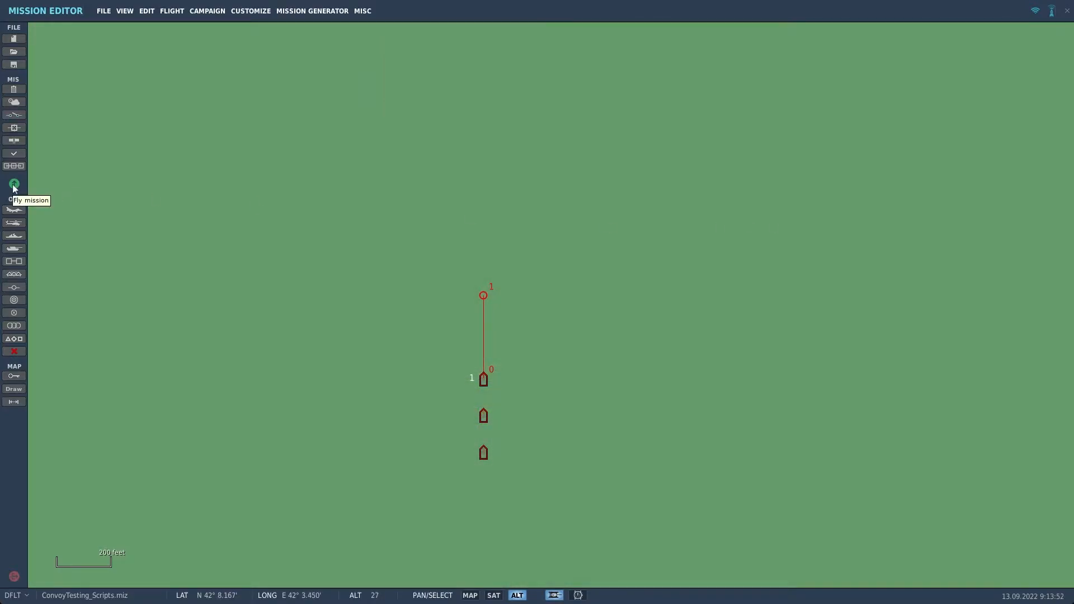
Step: Relaunch the convoy mission from the editor toolbar and fly it from the briefing
left_click(13, 185)
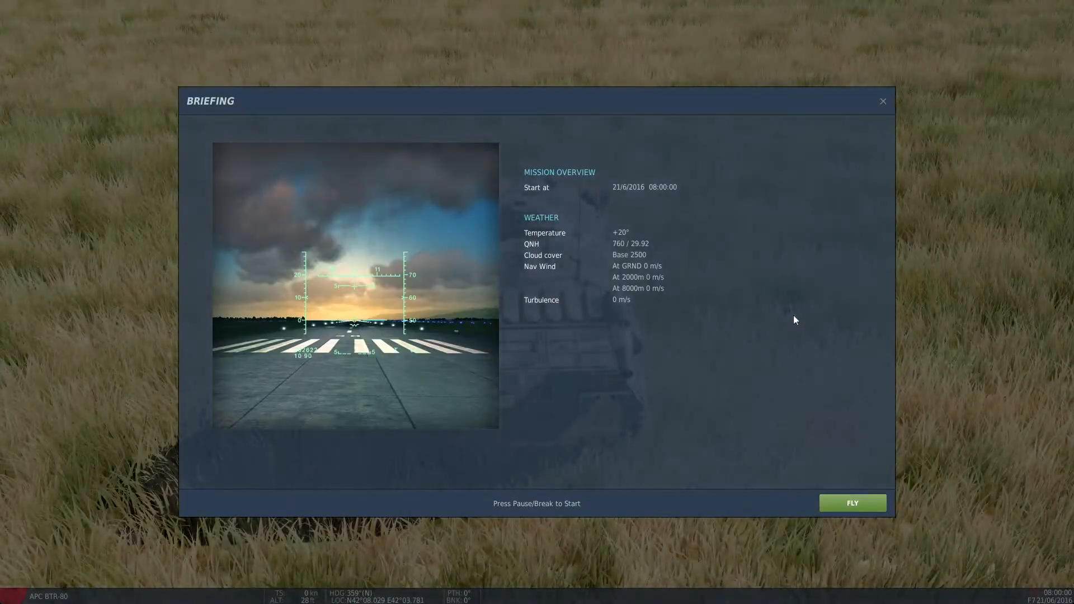
left_click(852, 503)
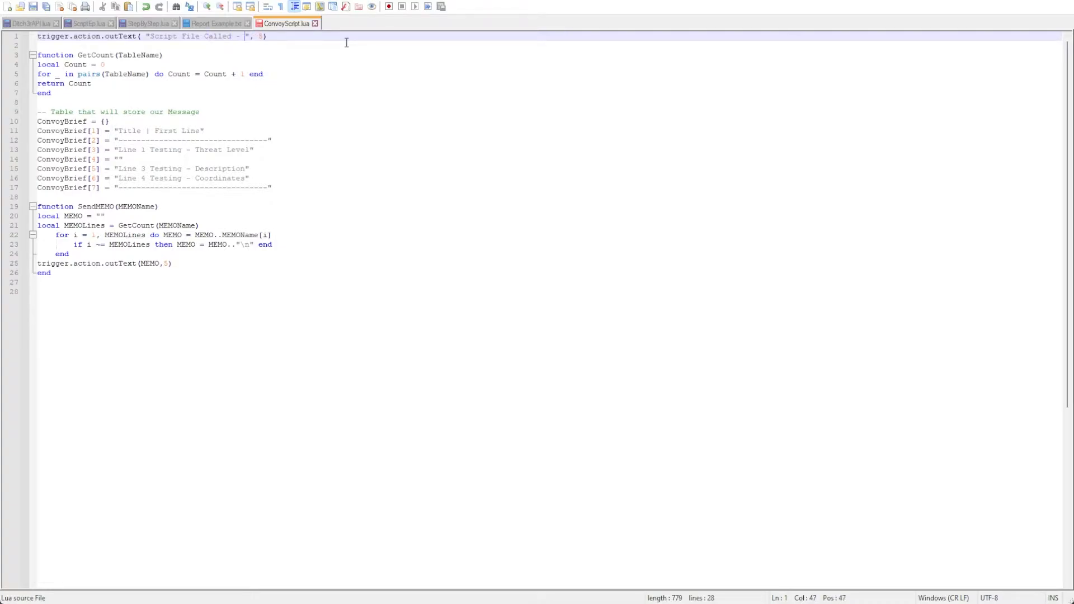
Step: Add EDITED to the line 1 message so it reads 'Script File Called - EDITED', then save ConvoyScript.lua
type("EDITED")
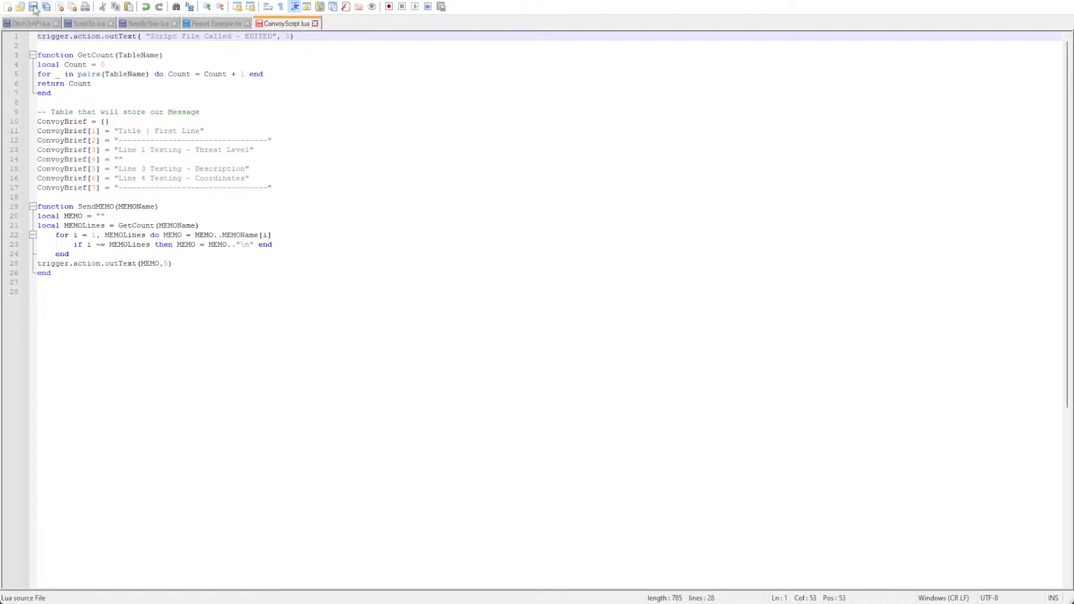
left_click(33, 7)
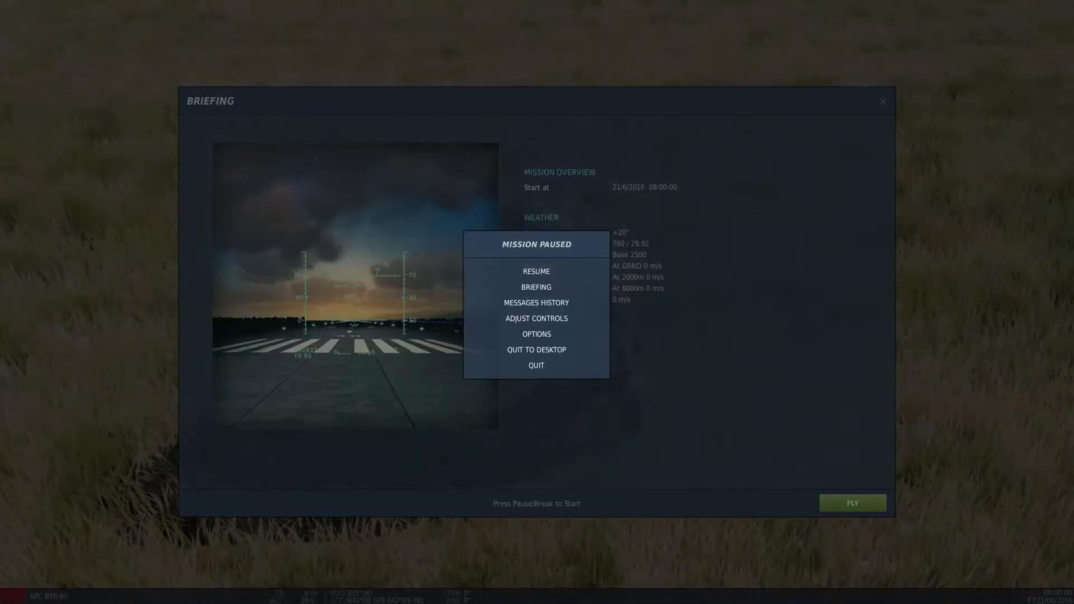
Step: Quit the paused test mission from the Mission Paused menu and return to the editor
left_click(536, 271)
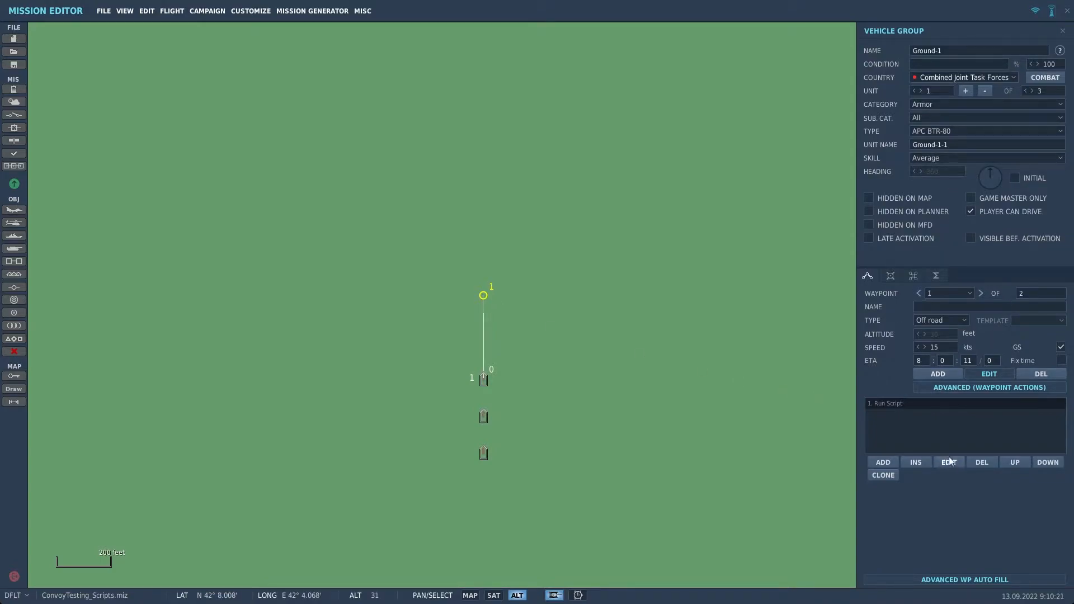
mouse_move(981, 461)
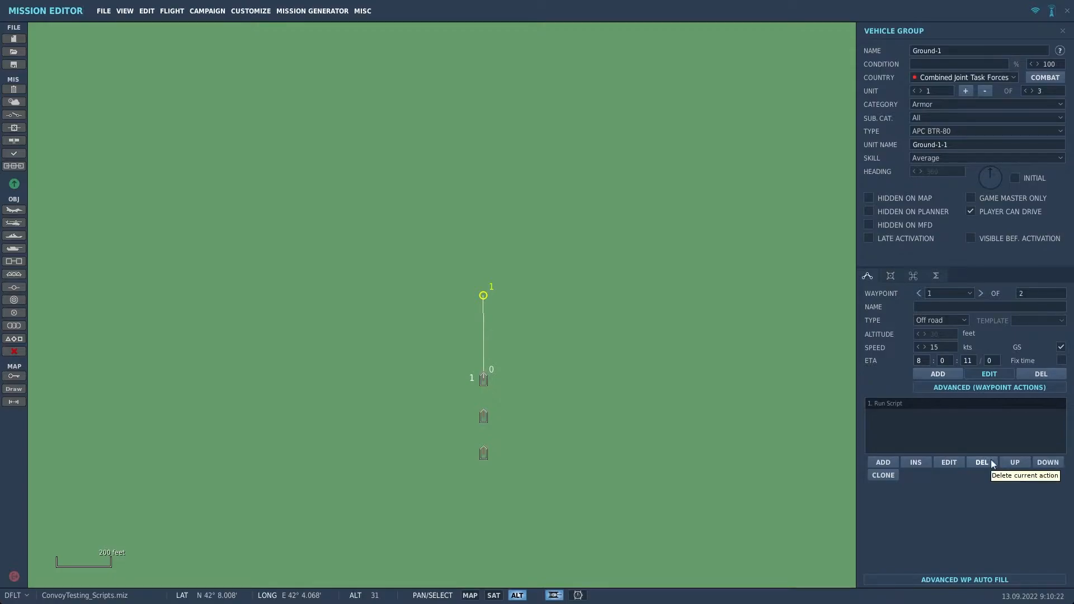
Step: Delete the Run Script action from the BTR-80 group's waypoint actions list
left_click(981, 462)
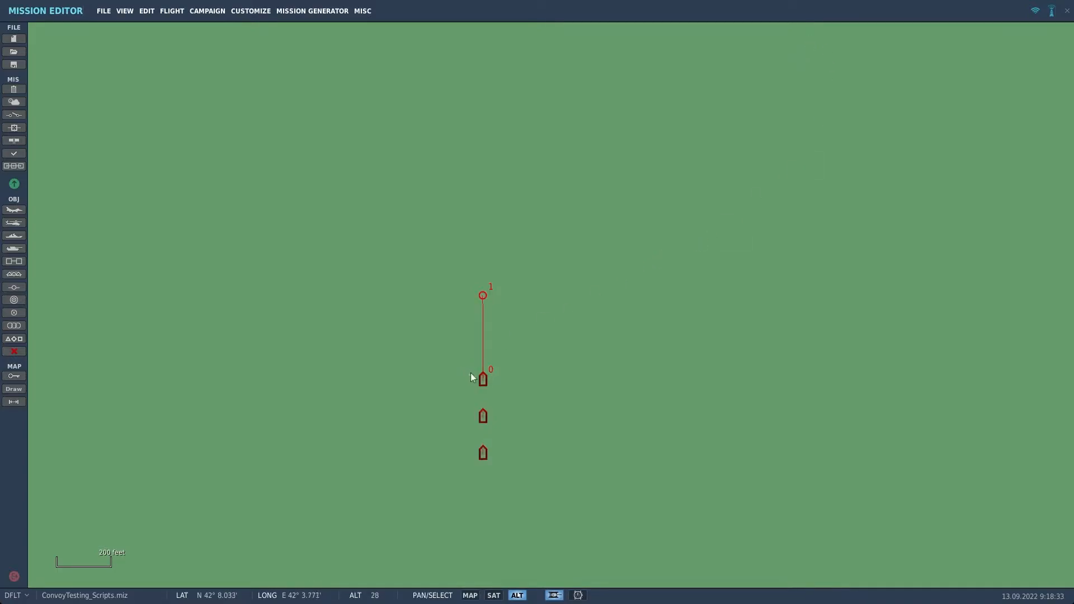
Step: Rename the BTR-80 group Convoy1 and add two pasted copies named Convoy2 and Convoy3
left_click(483, 379)
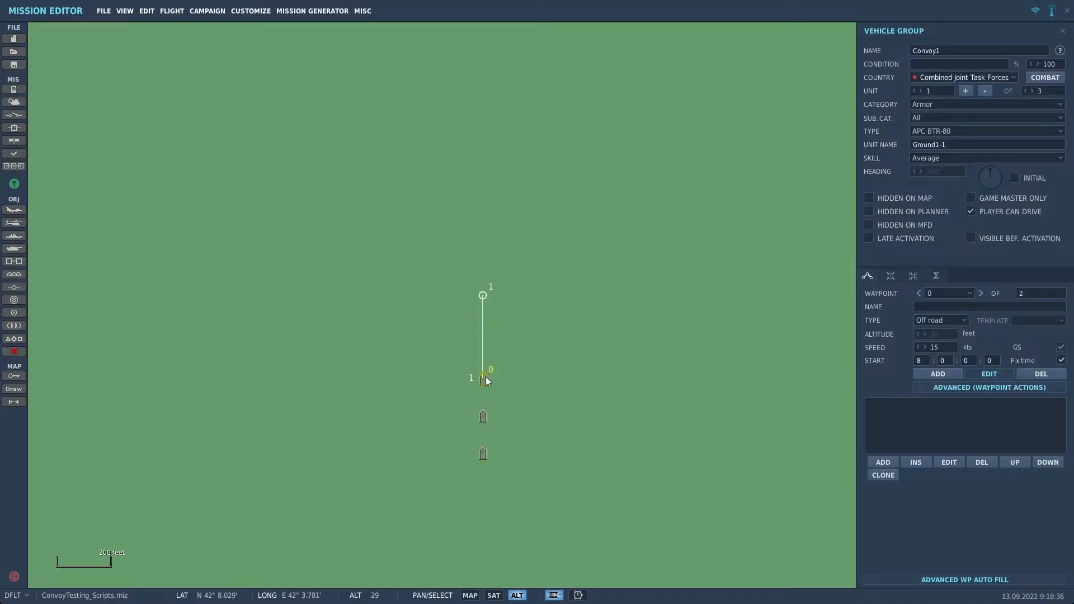
mouse_move(529, 382)
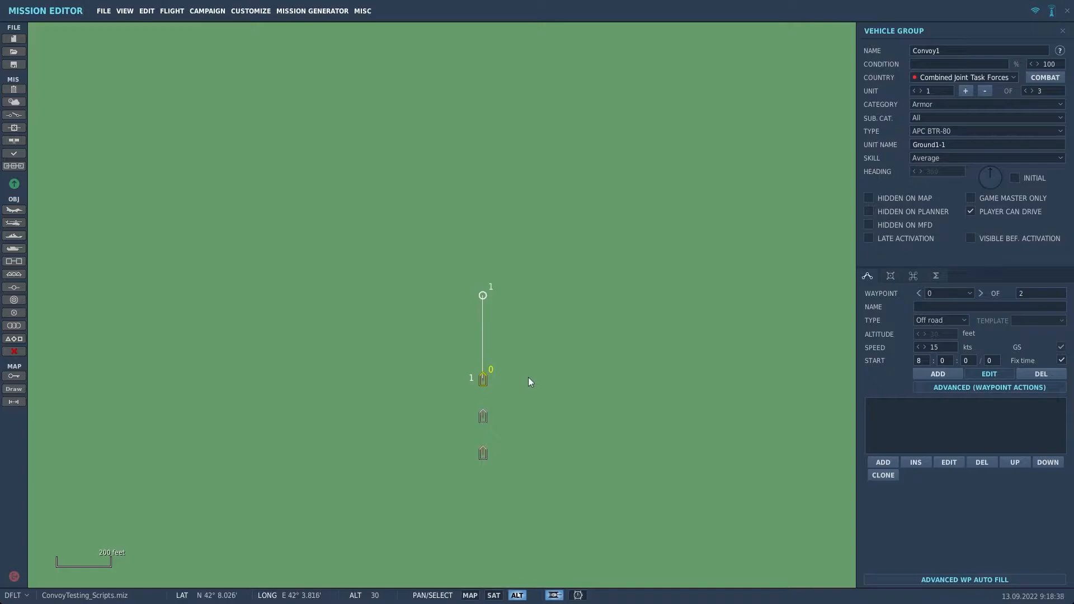
left_click(883, 475)
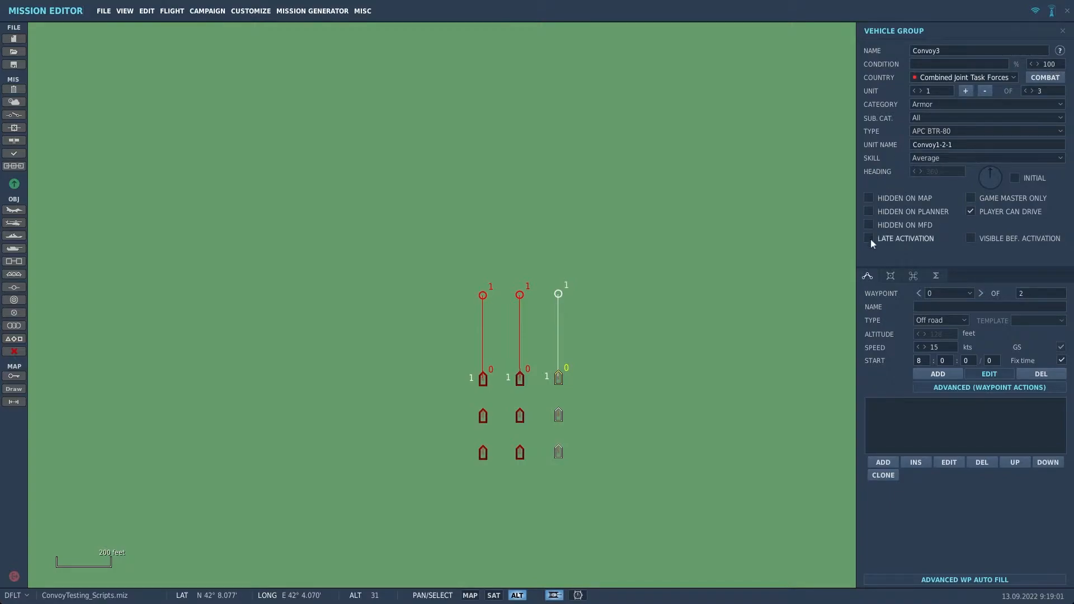
left_click(519, 295)
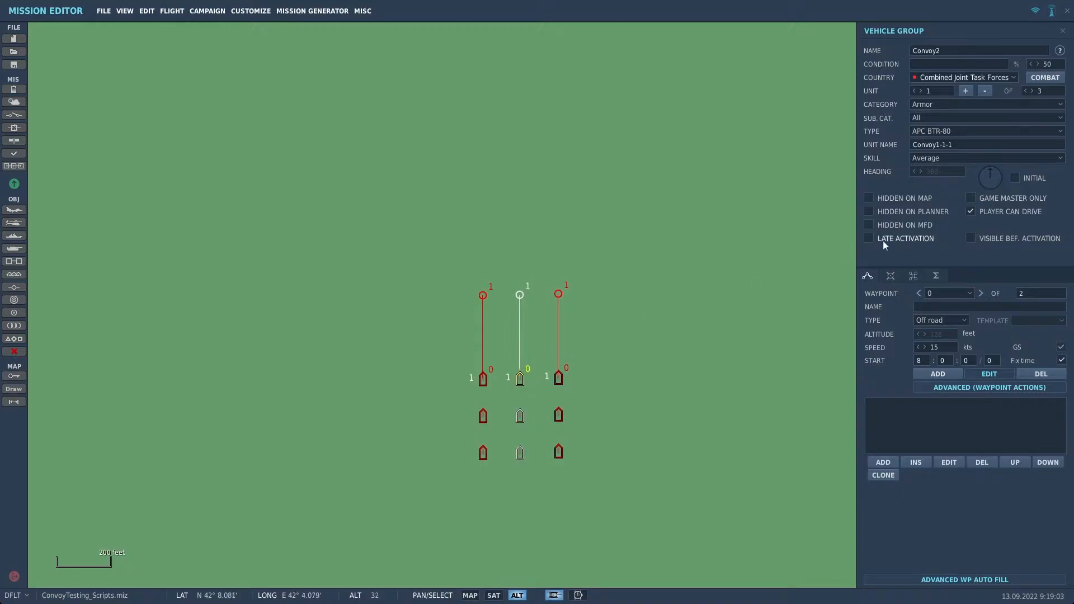
left_click(483, 378)
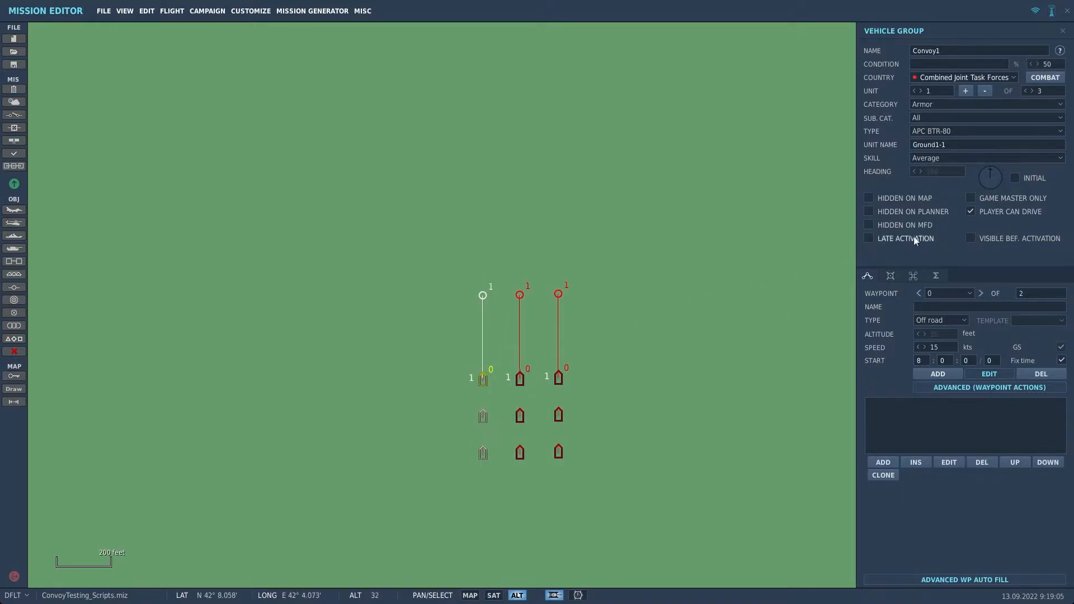
left_click(869, 237)
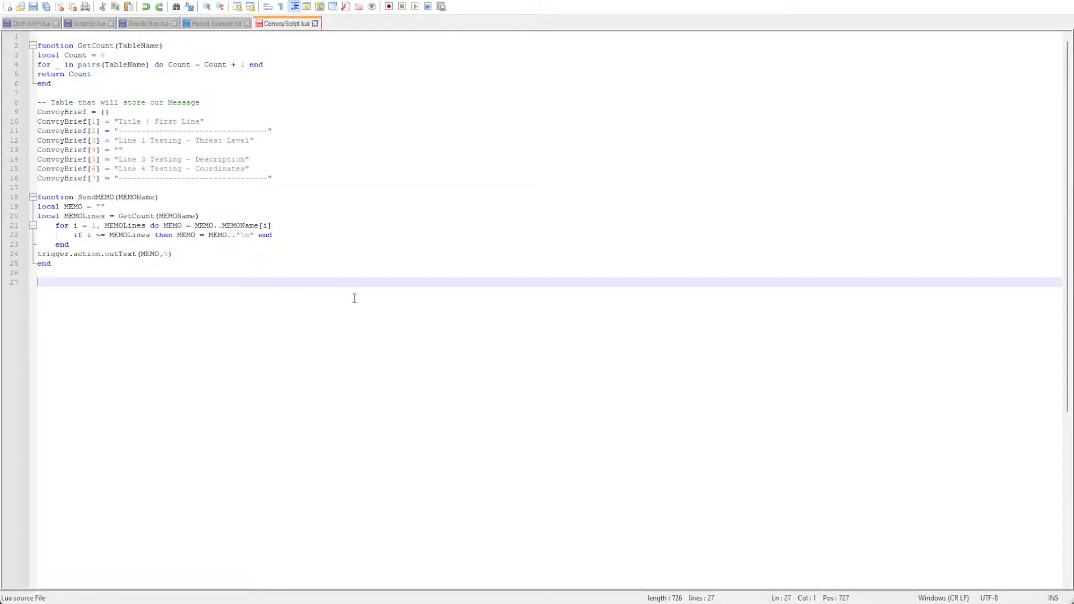
mouse_move(568, 396)
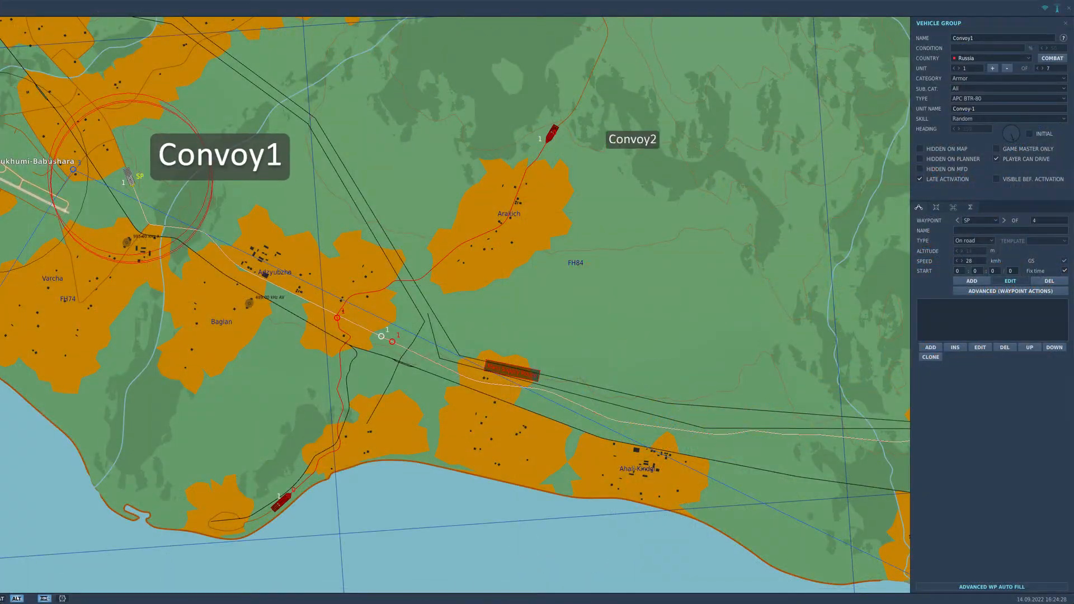
left_click(550, 130)
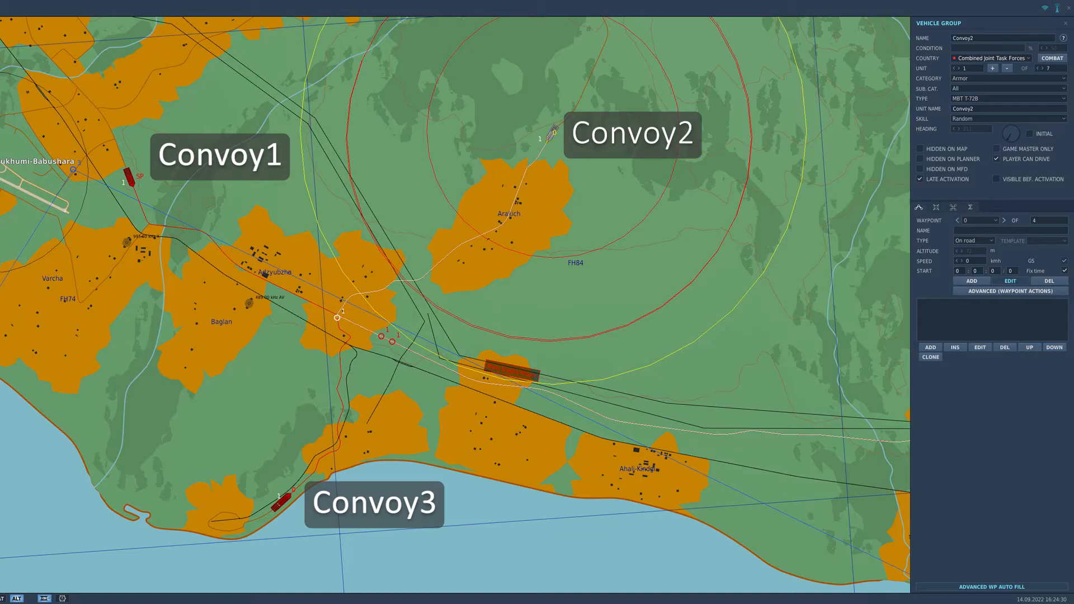
left_click(281, 495)
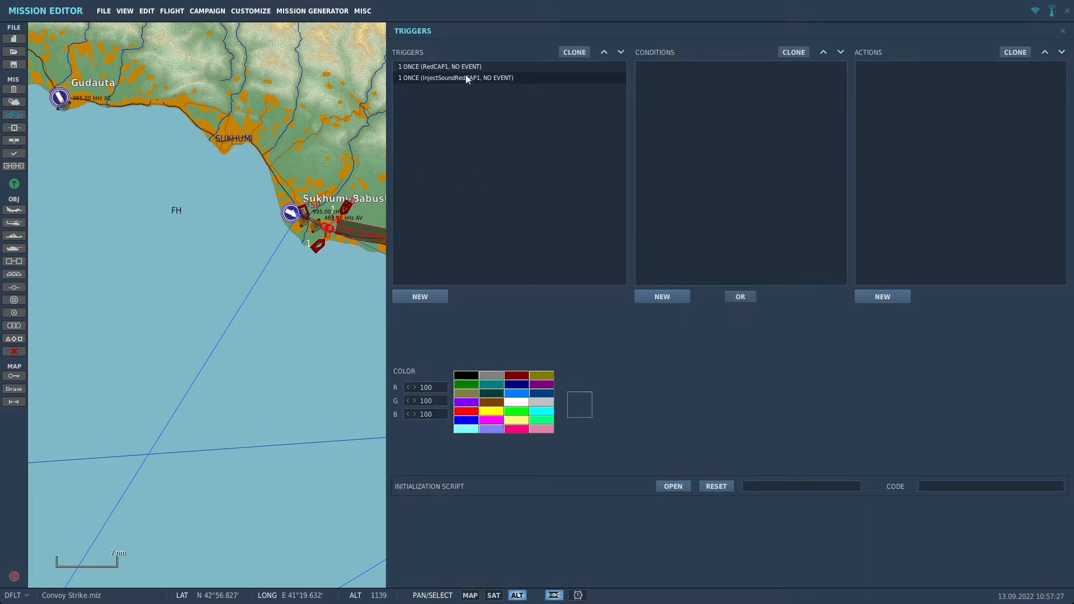
Step: View the RedCAP1 and InjectSoundRedCAP1 triggers' conditions and actions in the Triggers panel
left_click(440, 66)
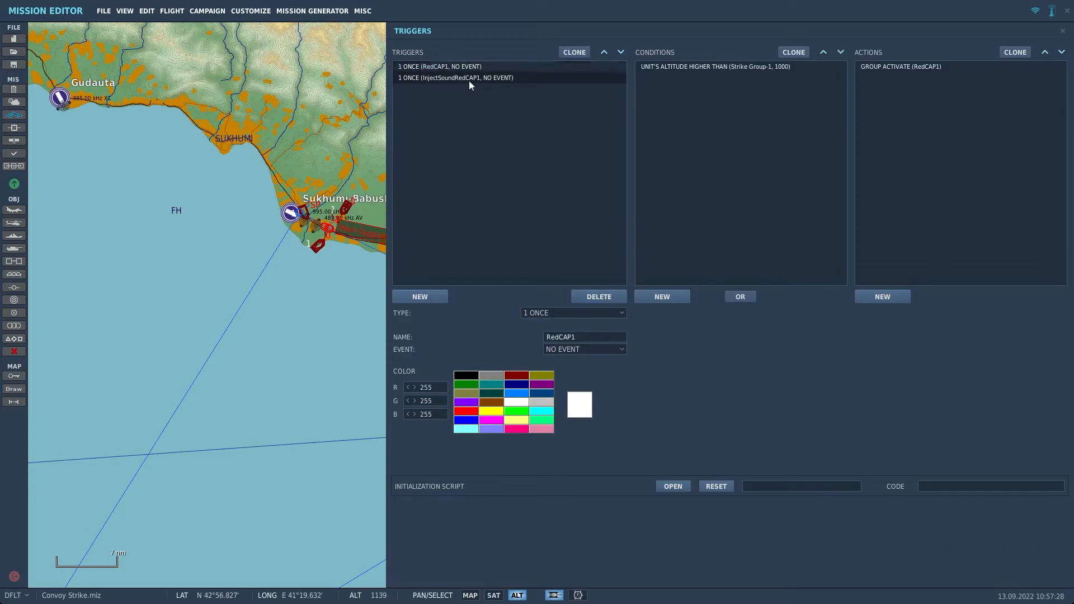
left_click(419, 296)
type("Convoy")
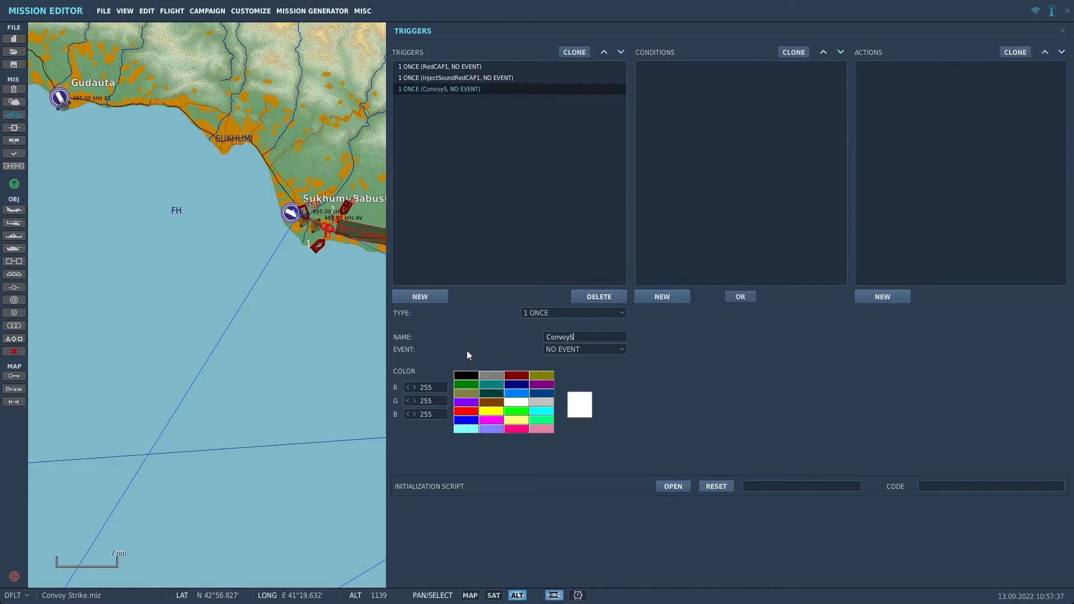
Step: Name the new trigger ConvoyScriptLoad, colour it green, and add a condition
type("ScriptLoa")
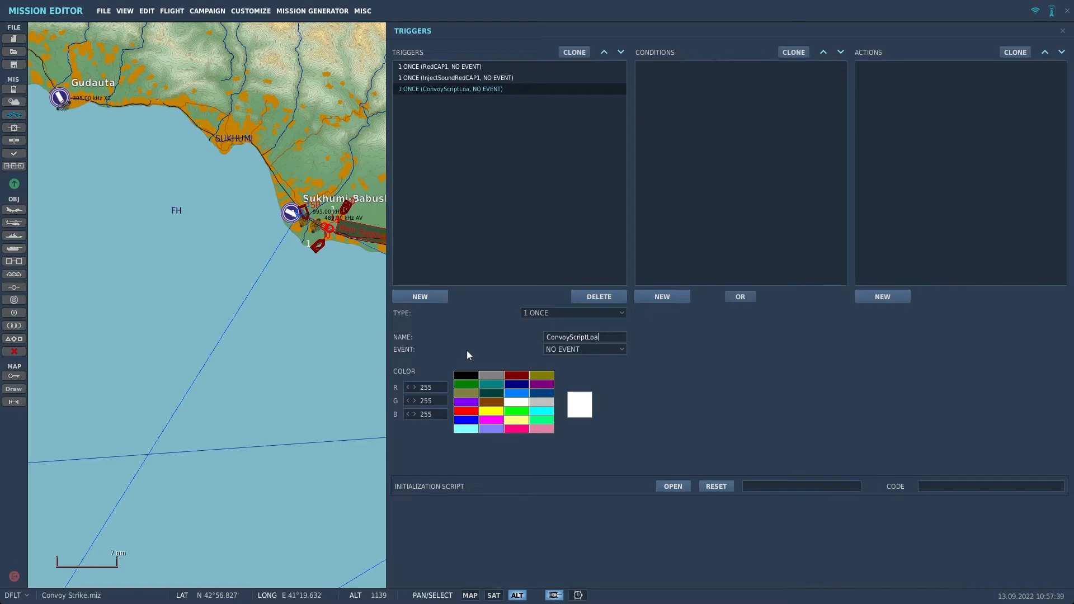
left_click(516, 410)
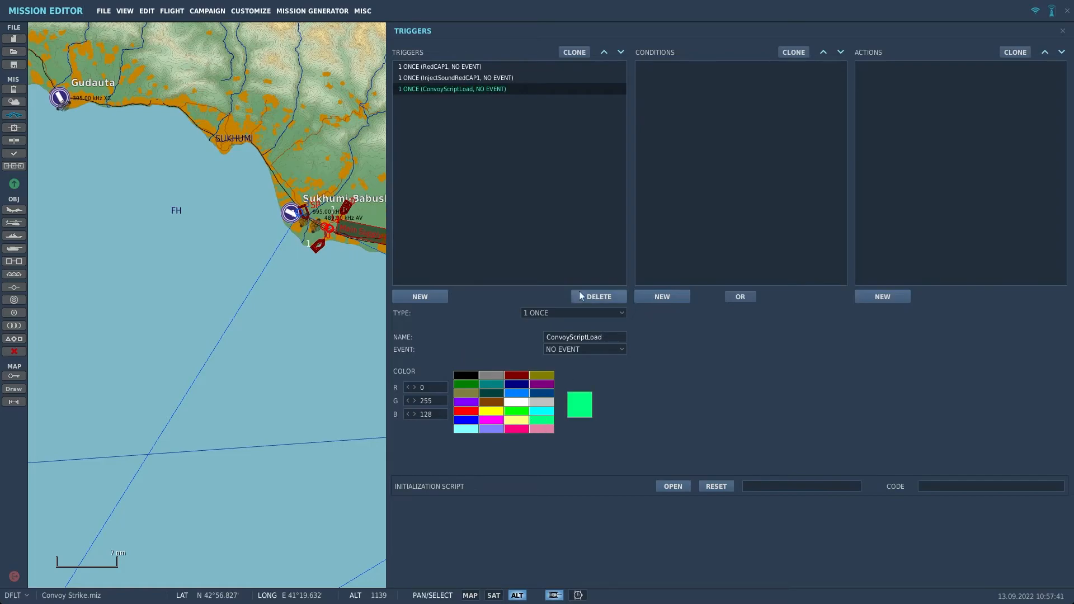
left_click(660, 296)
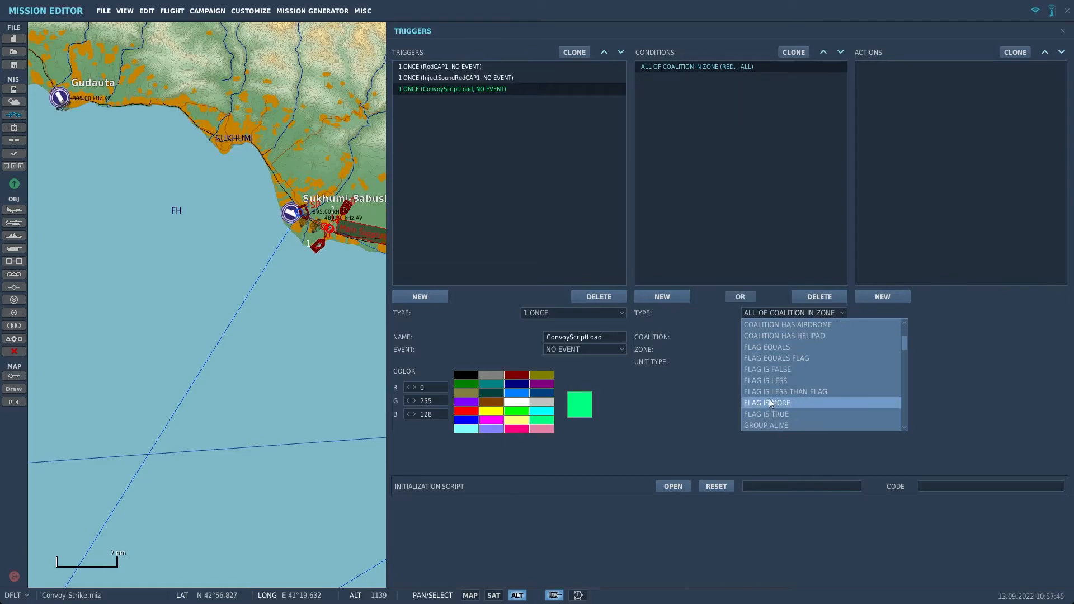
Step: Give ConvoyScriptLoad a TIME MORE 10-second condition and a DO SCRIPT FILE action loading ConvoyScript.lua
scroll("down", 3)
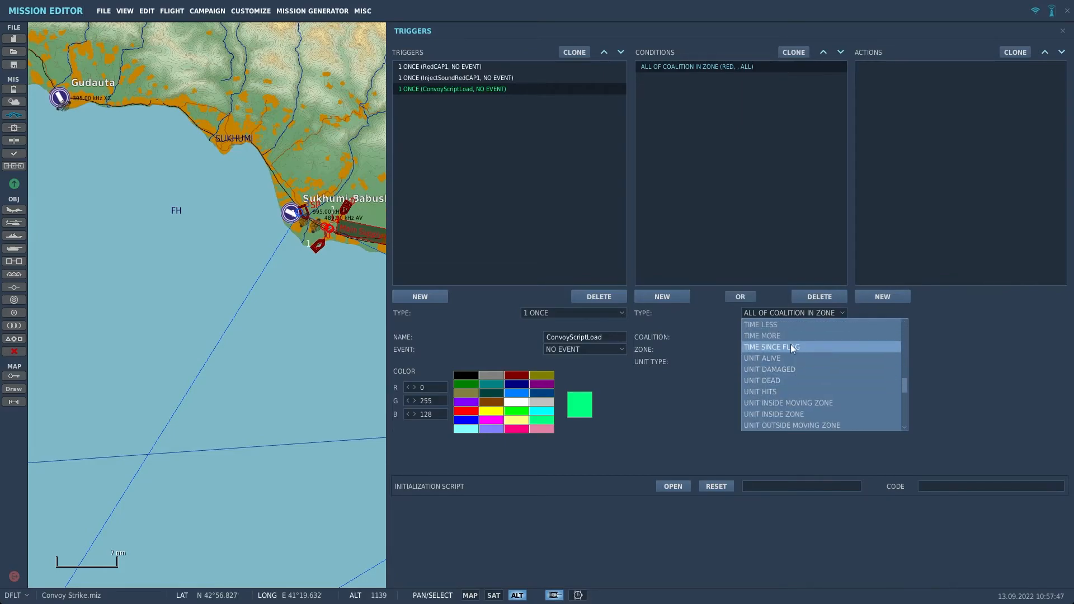
left_click(762, 336)
type("ConvoyScript.lua")
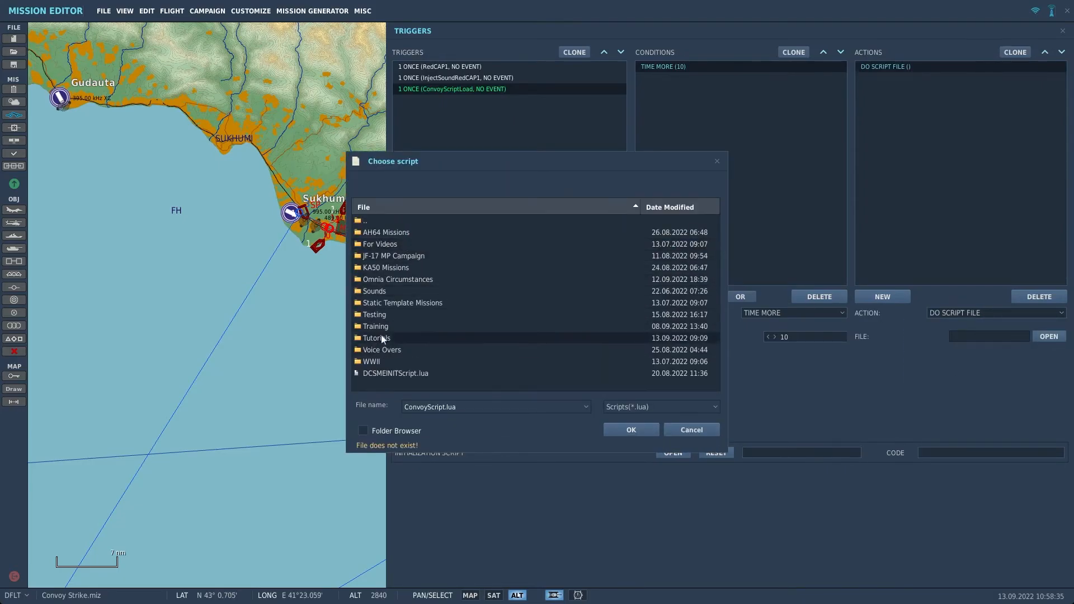
left_click(629, 430)
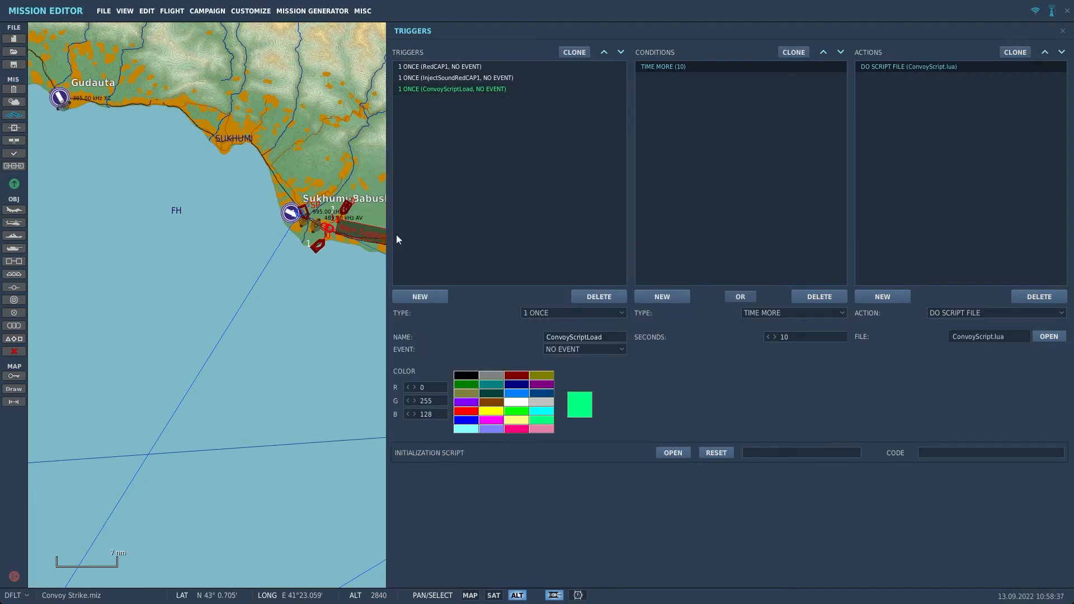
mouse_move(111, 55)
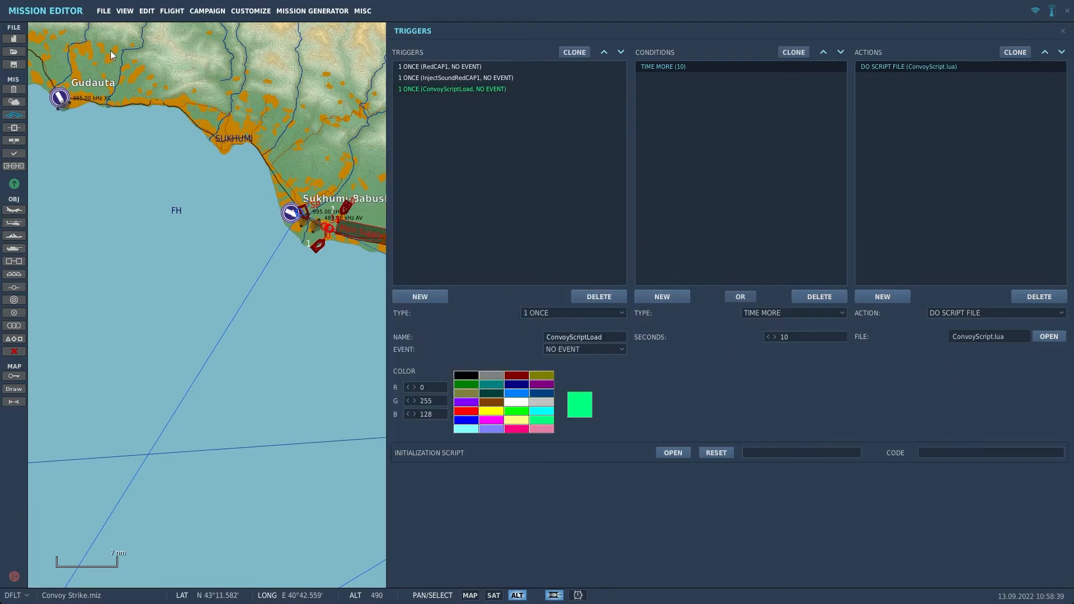